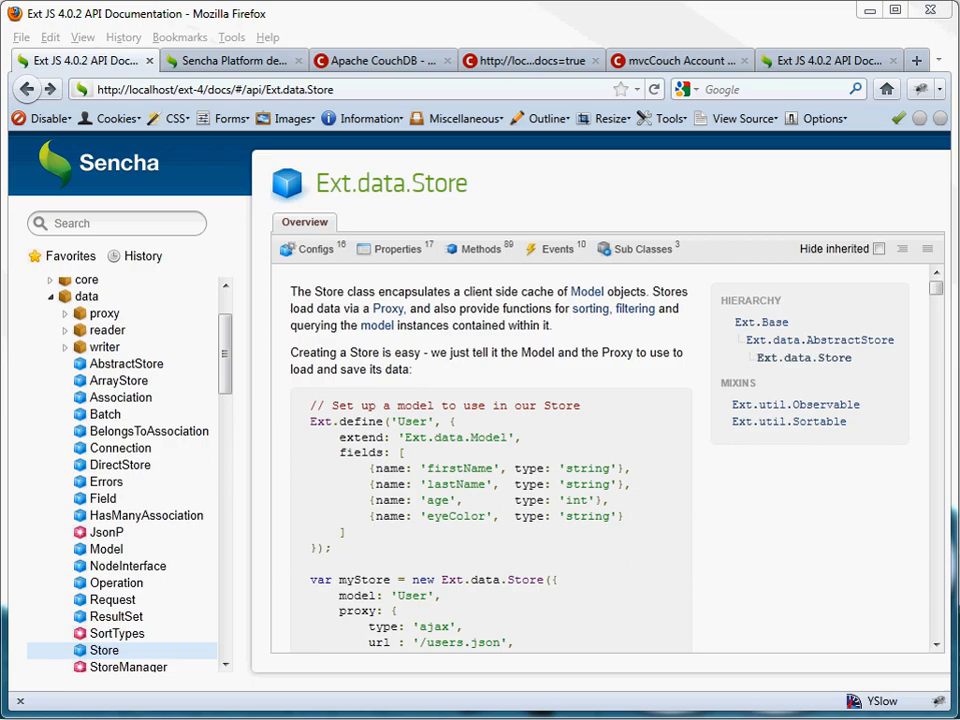
Step: Navigate from Ext.data.Store to the Ext.data.Association page in the docs class tree
left_click(120, 396)
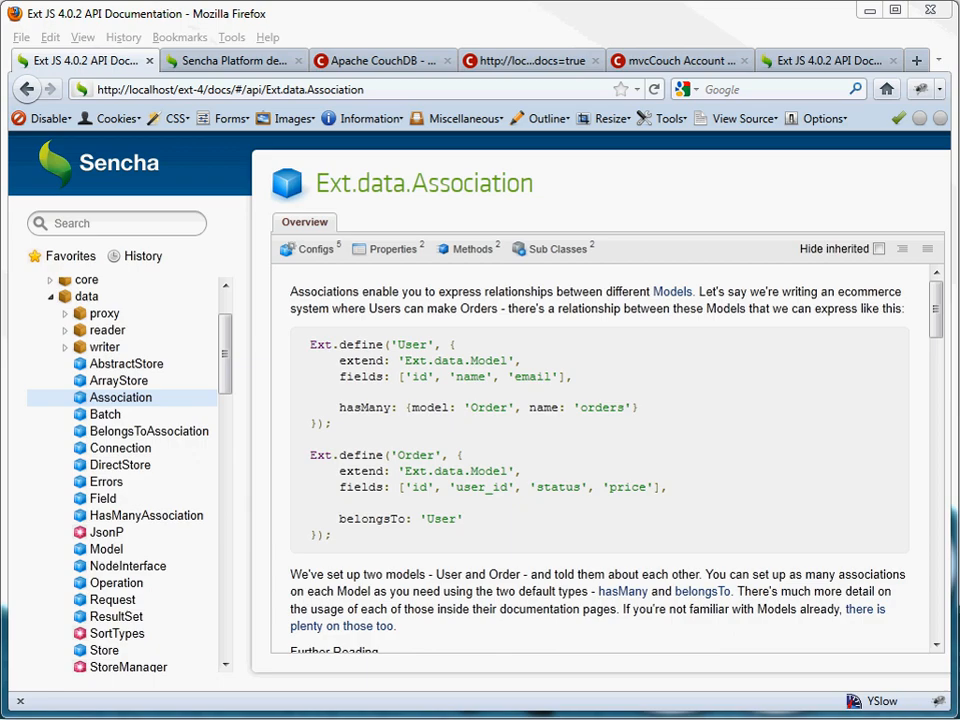
left_click(316, 248)
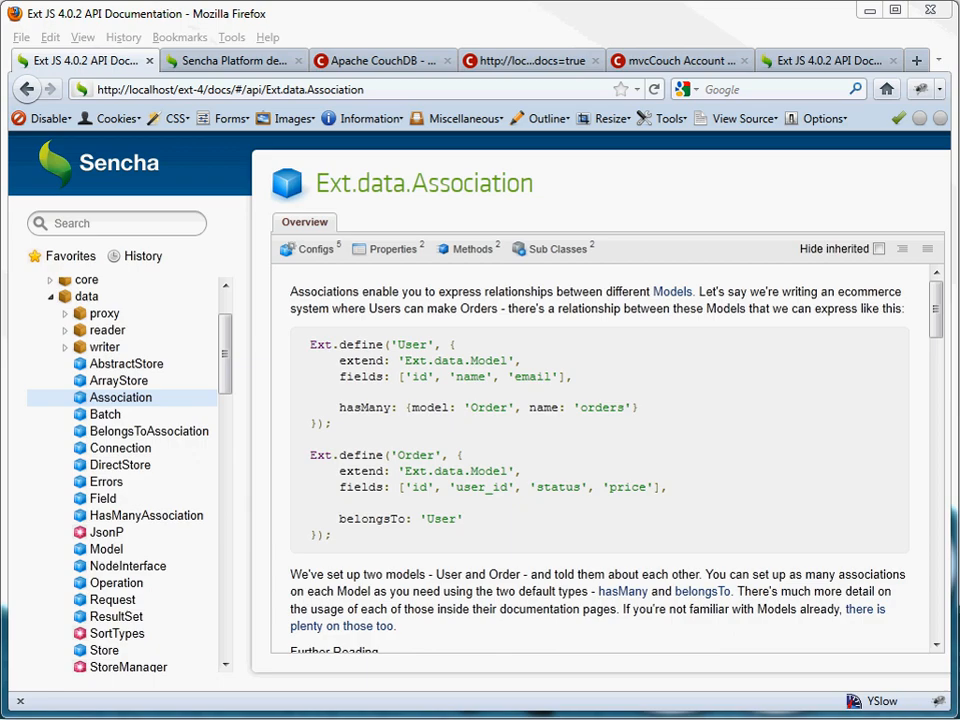
left_click(376, 60)
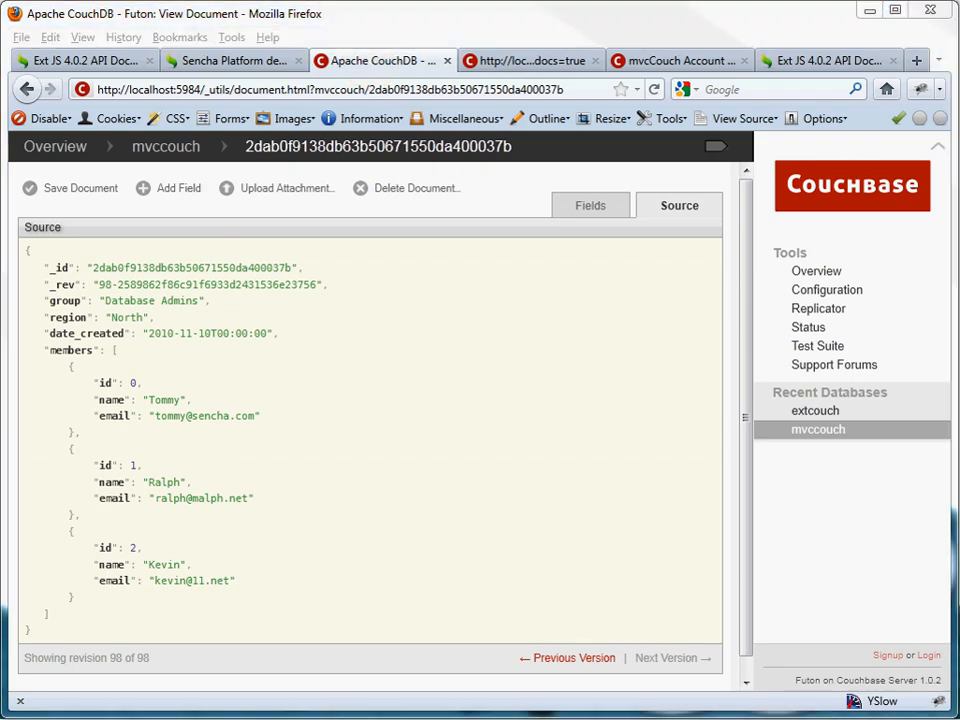
Step: Select the entire JSON source of the mvccouch document in Futon
key("ctrl+a")
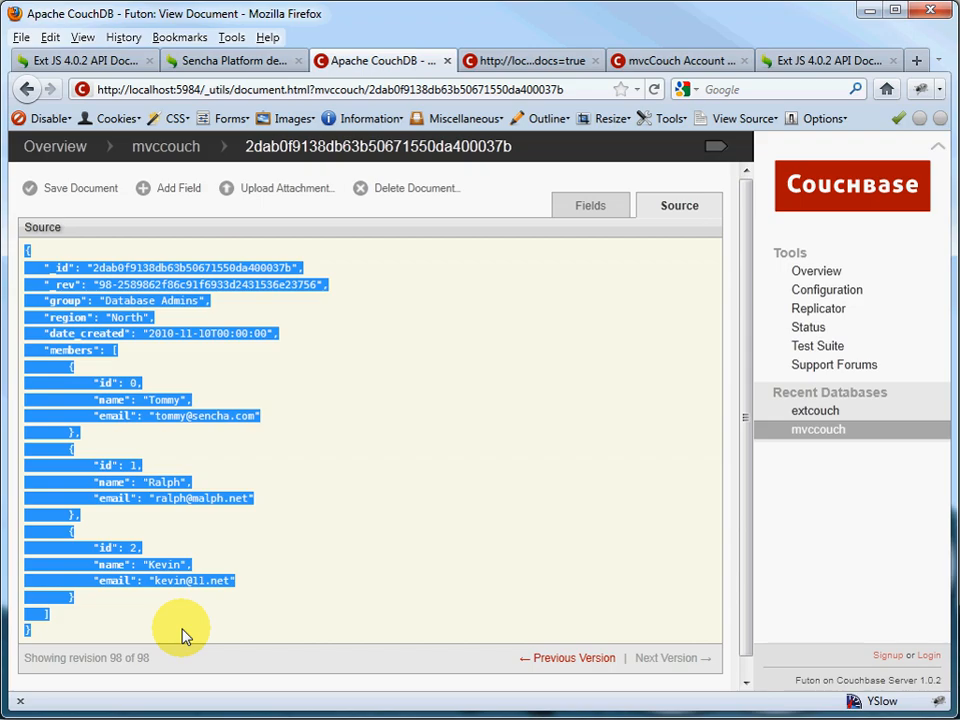
mouse_move(36, 418)
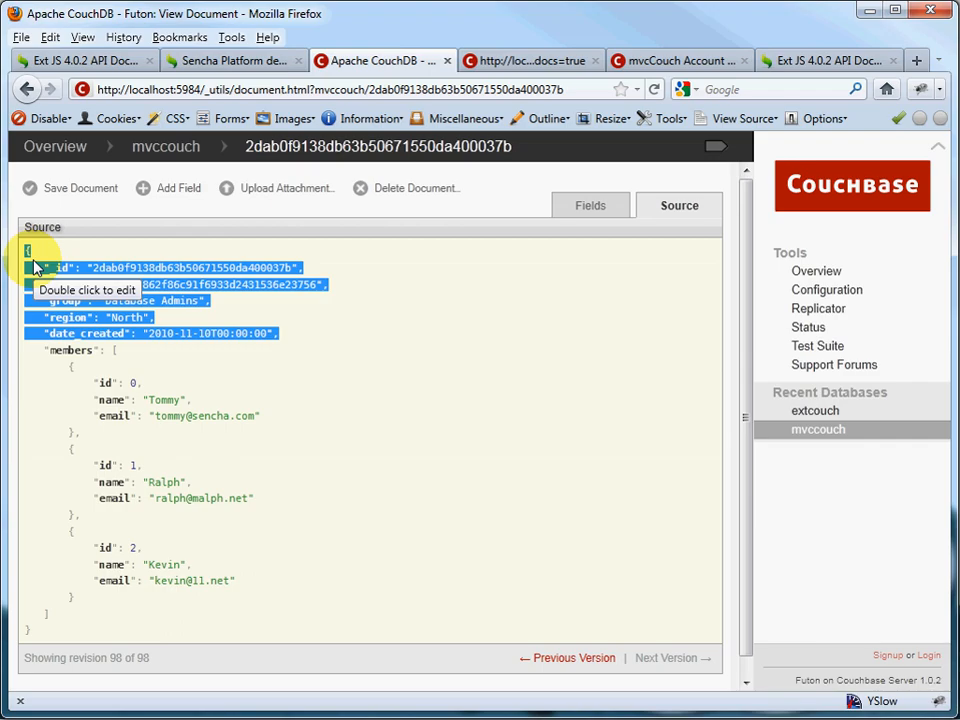
mouse_move(40, 360)
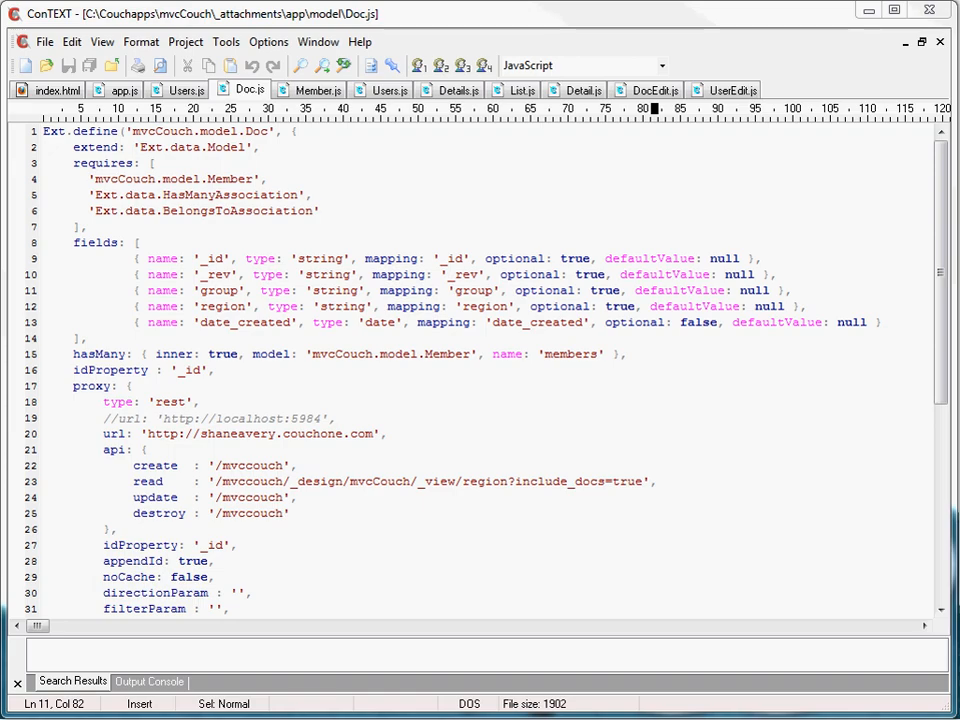
left_click(568, 338)
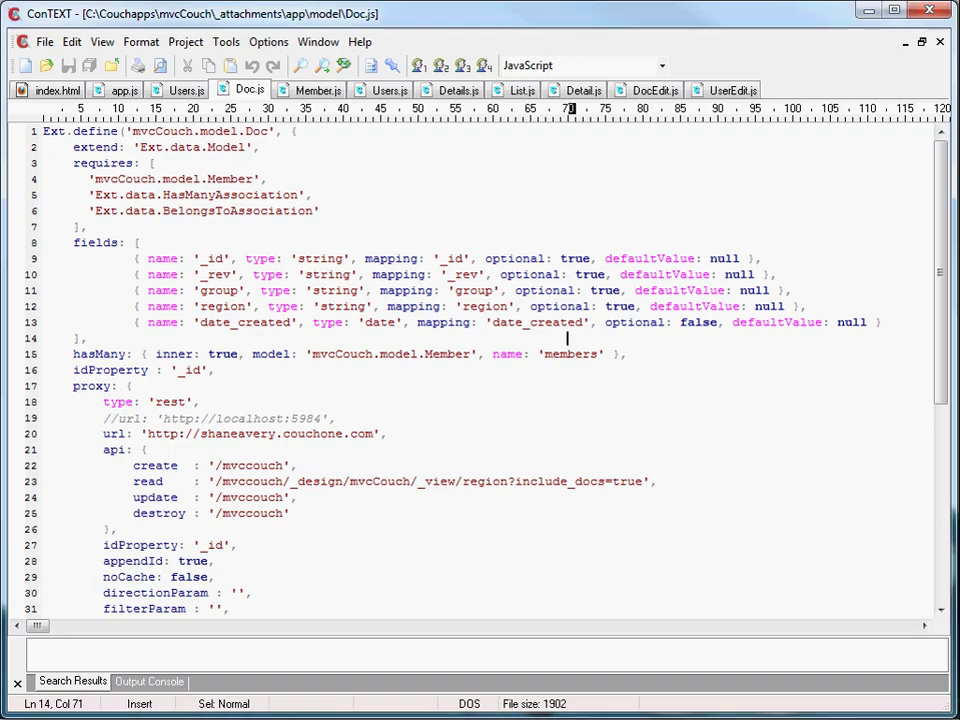
mouse_move(248, 88)
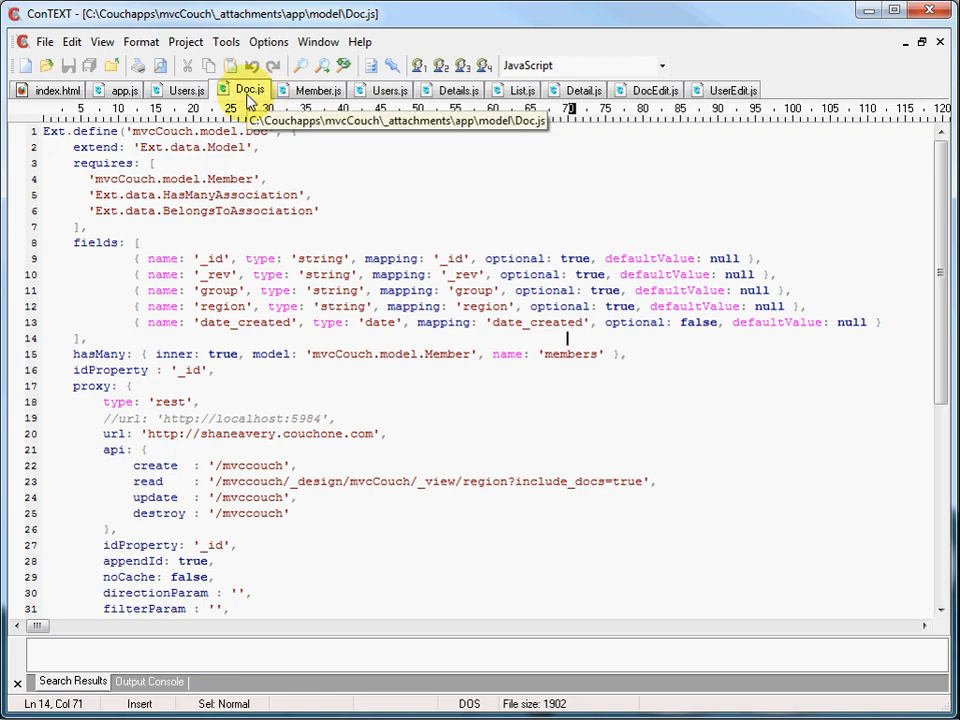
mouse_move(48, 132)
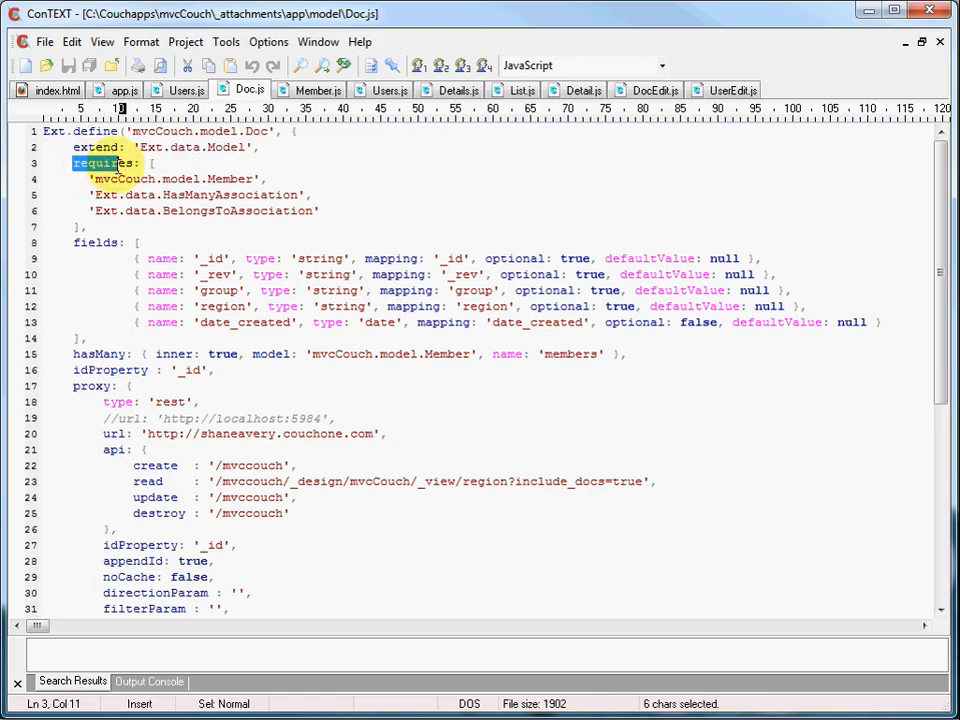
left_click_drag(70, 164, 144, 164)
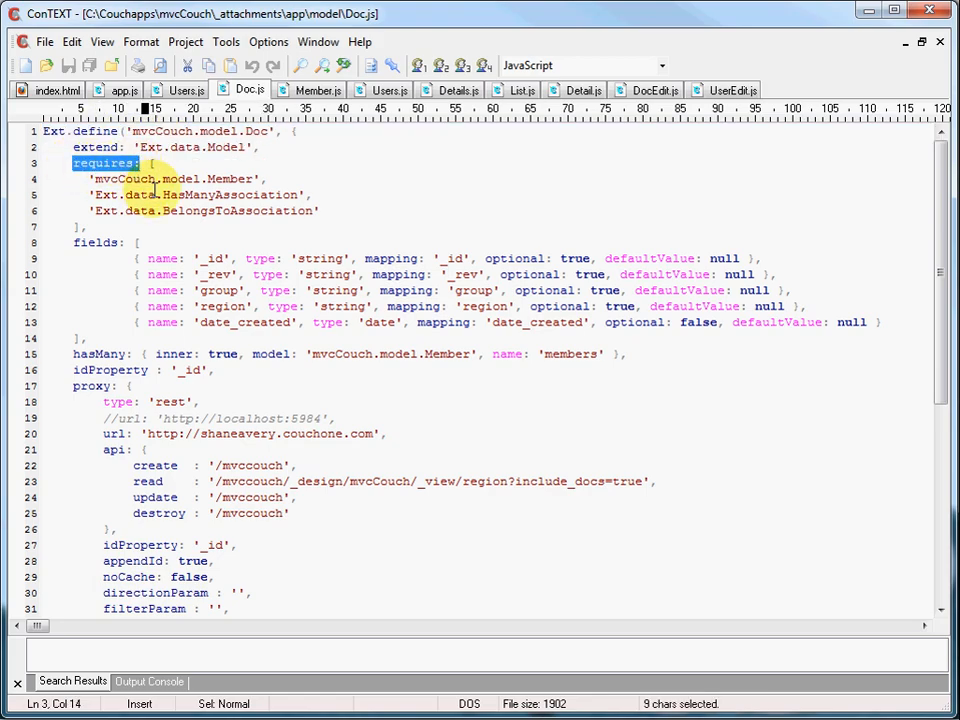
double_click(92, 242)
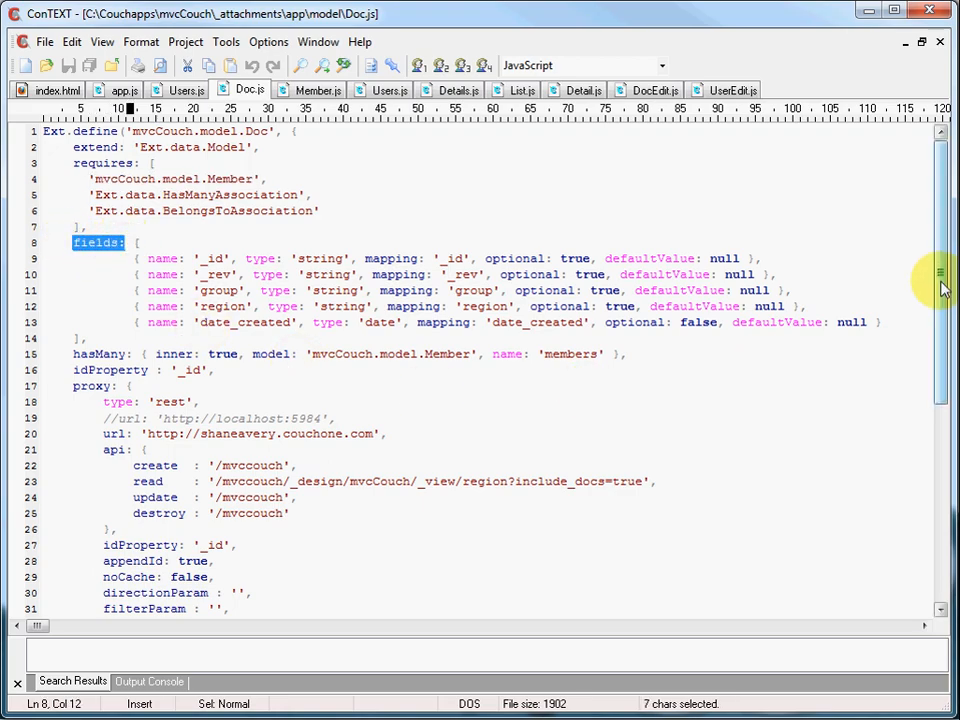
scroll("down", 3)
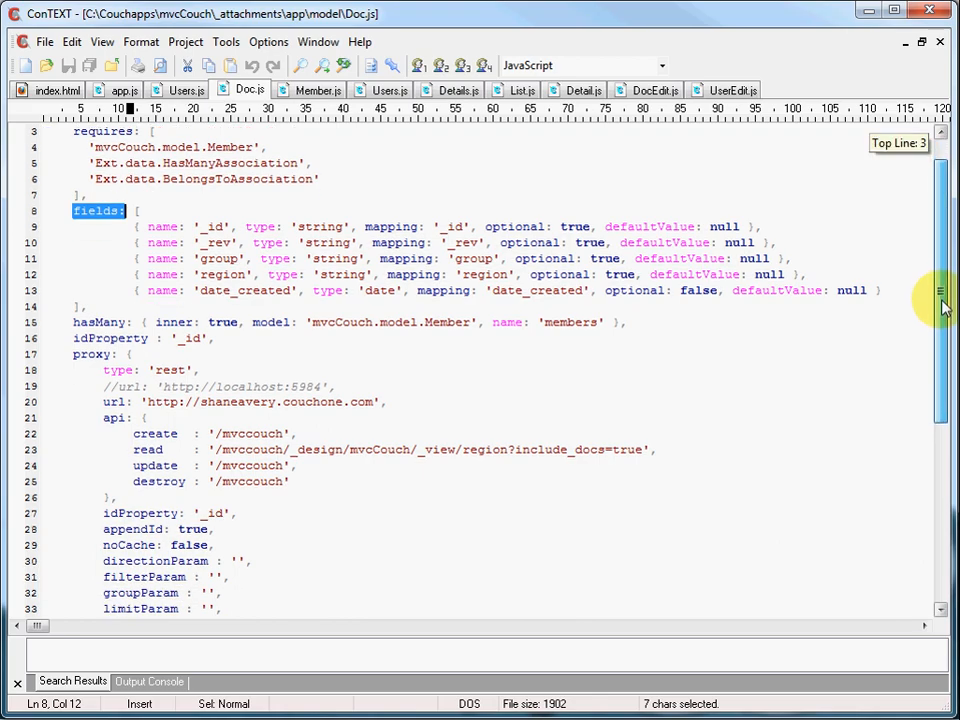
scroll("down", 3)
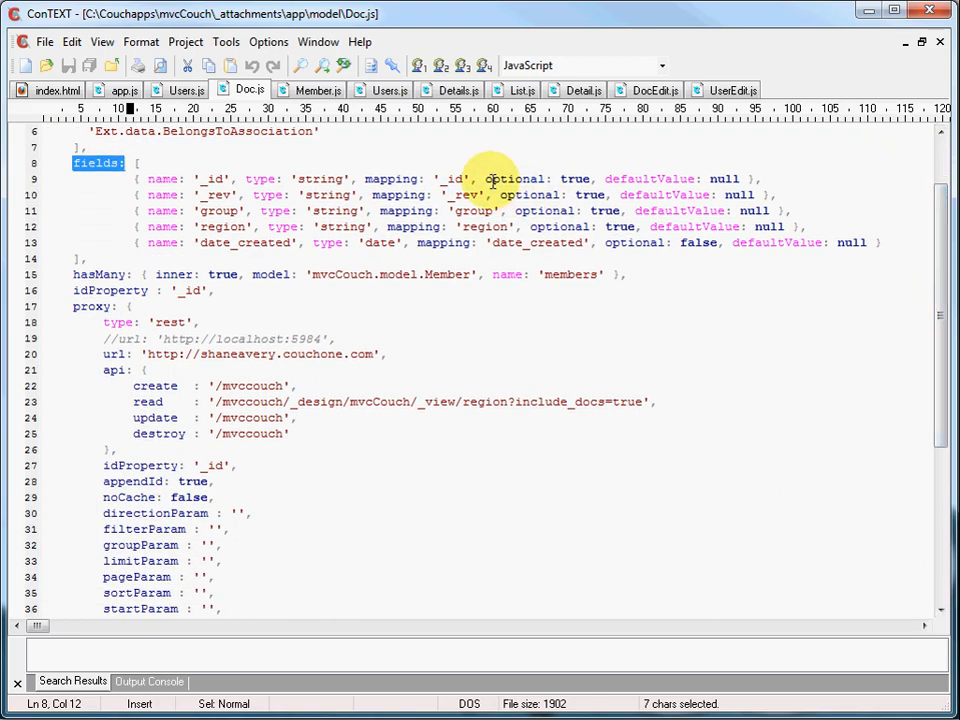
double_click(516, 180)
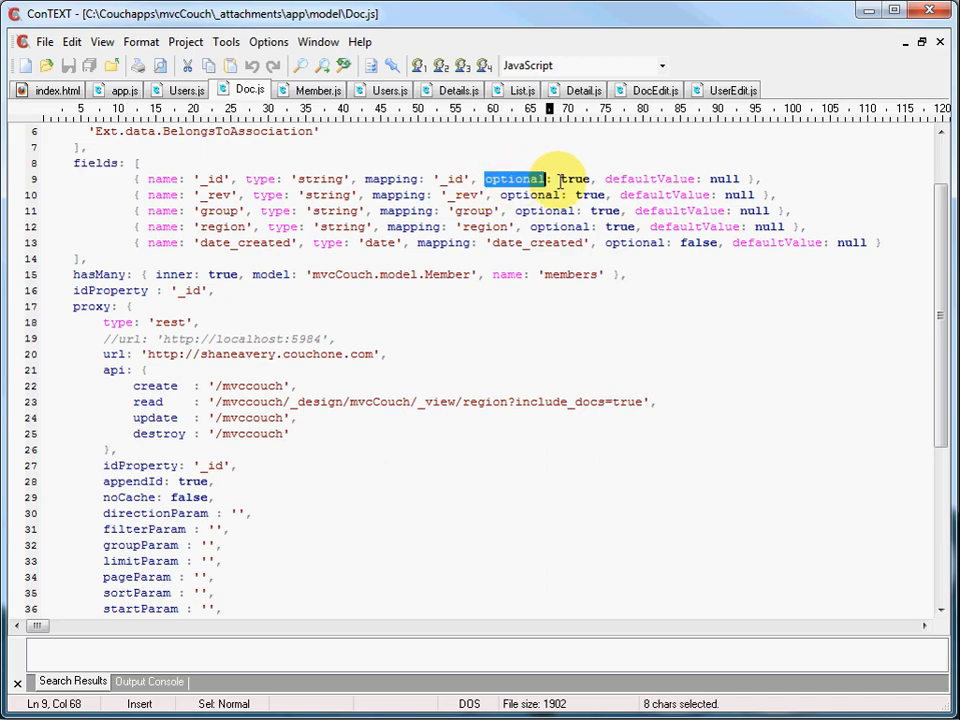
left_click_drag(550, 178, 744, 178)
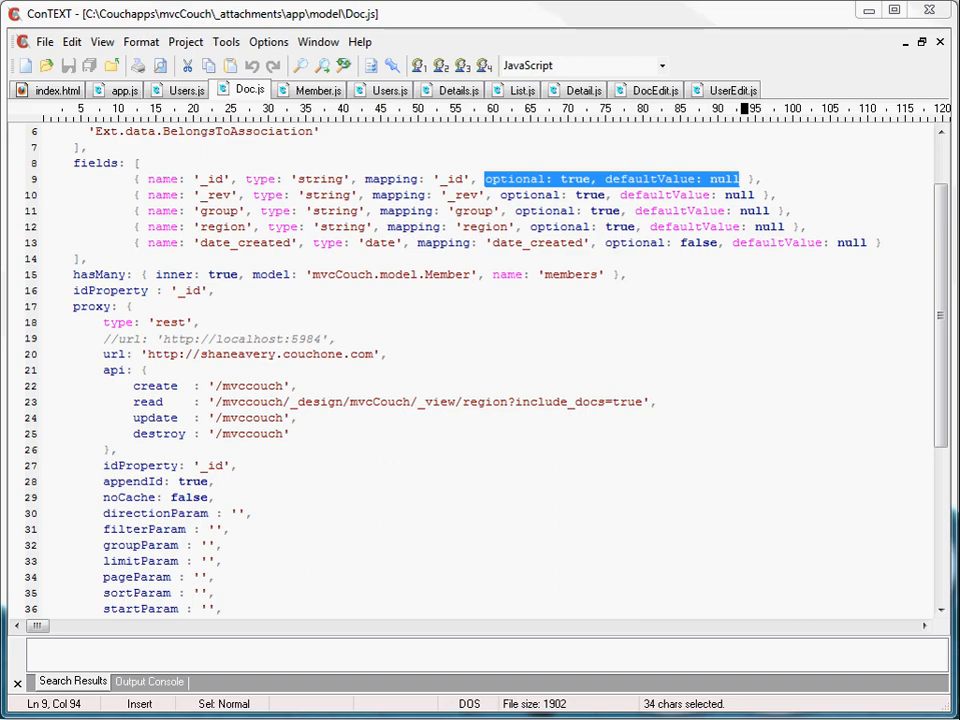
mouse_move(710, 44)
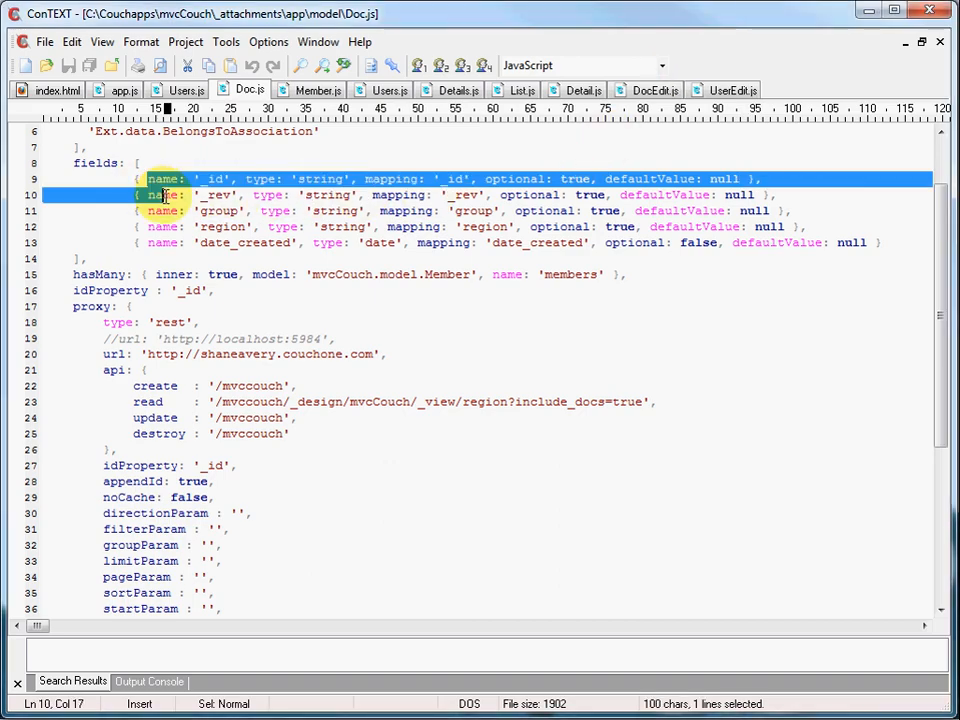
left_click_drag(164, 196, 220, 178)
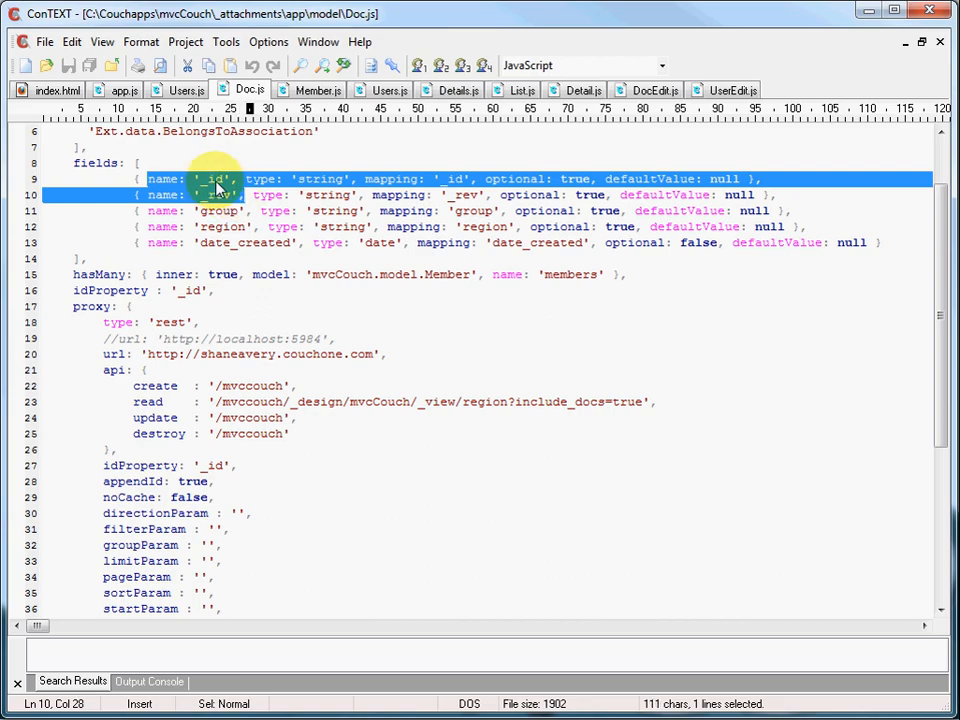
mouse_move(216, 204)
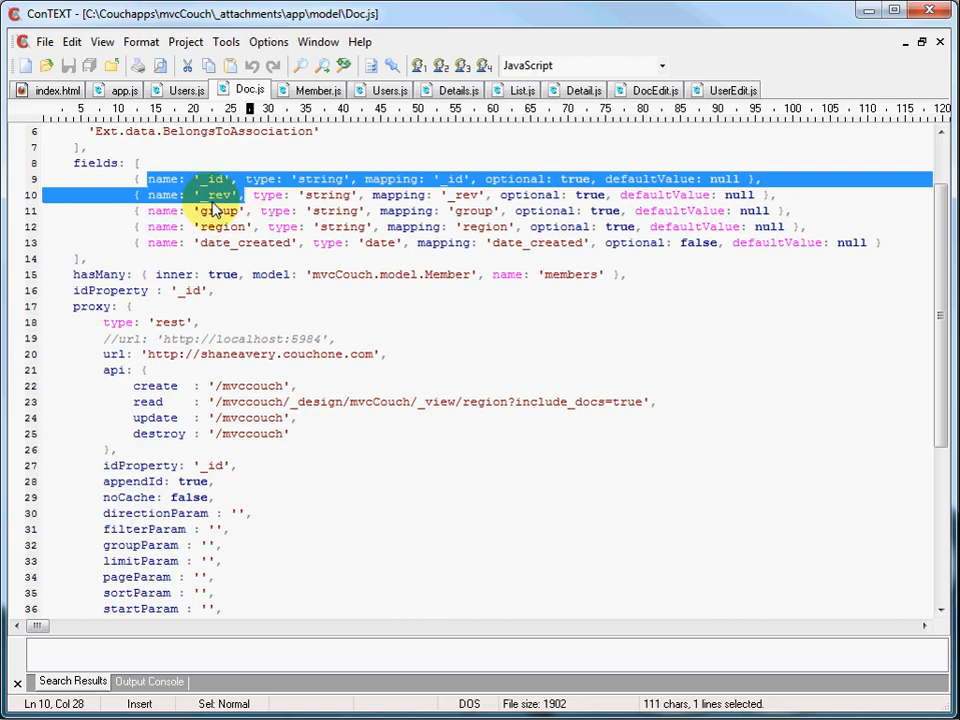
left_click(484, 178)
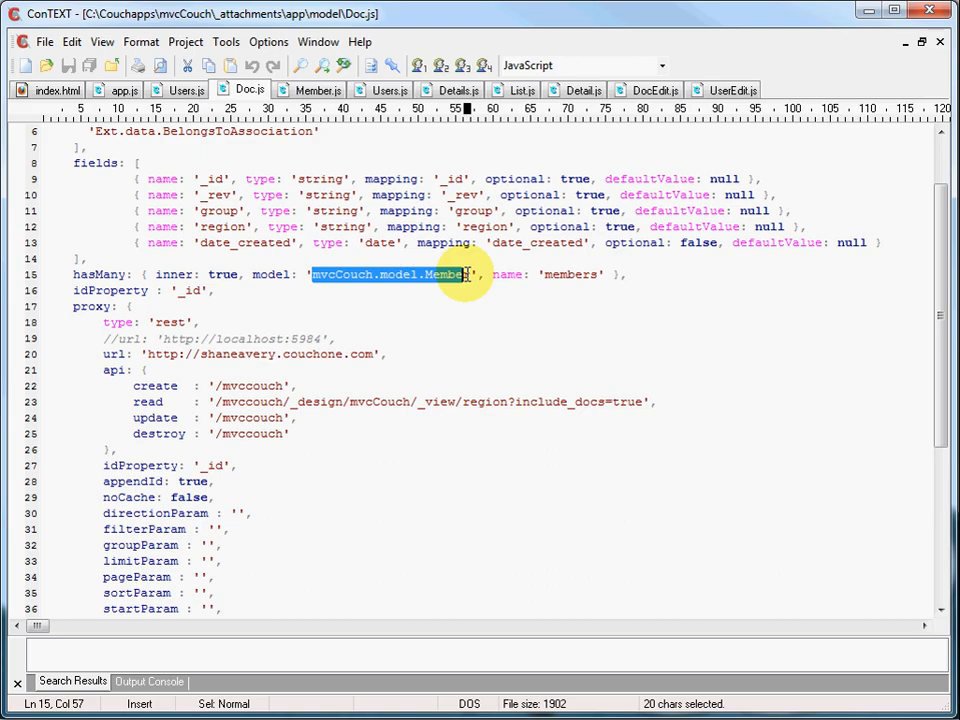
double_click(172, 274)
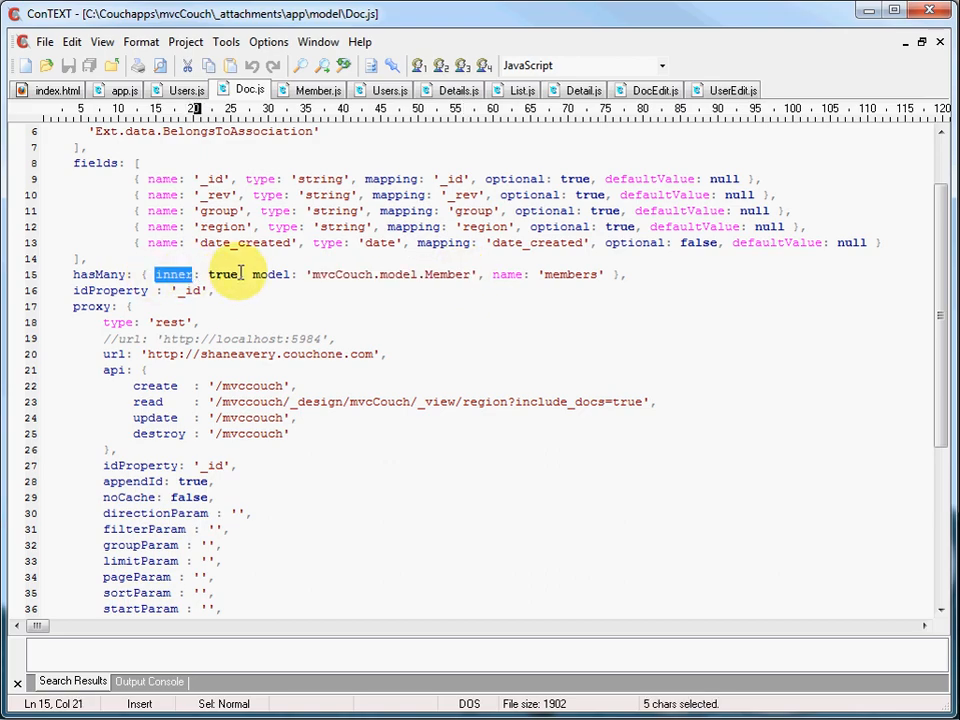
mouse_move(60, 234)
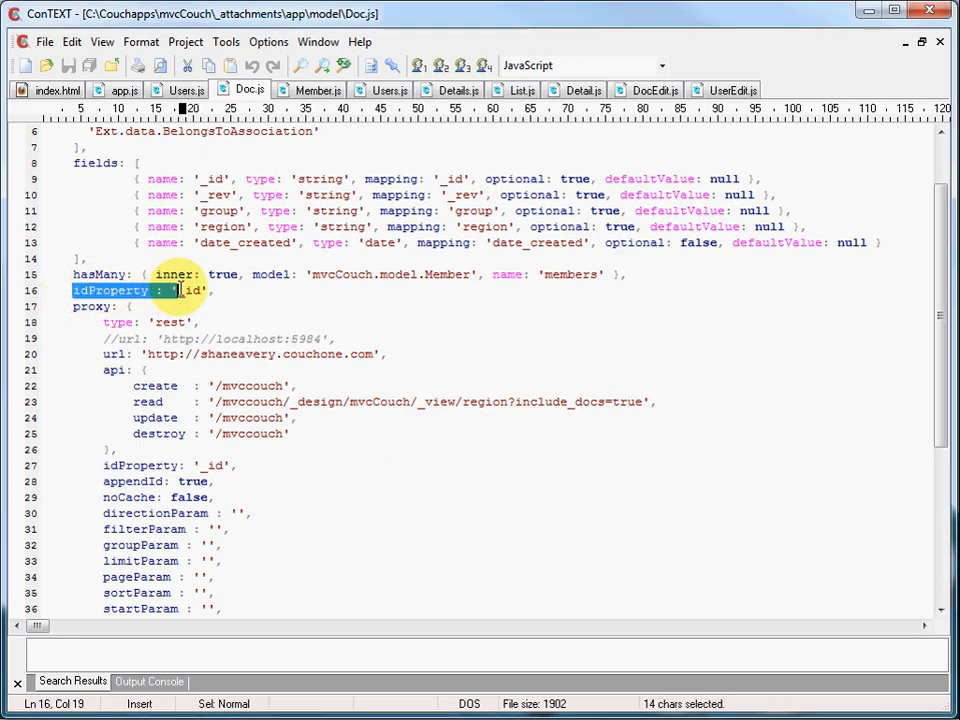
left_click_drag(150, 290, 210, 290)
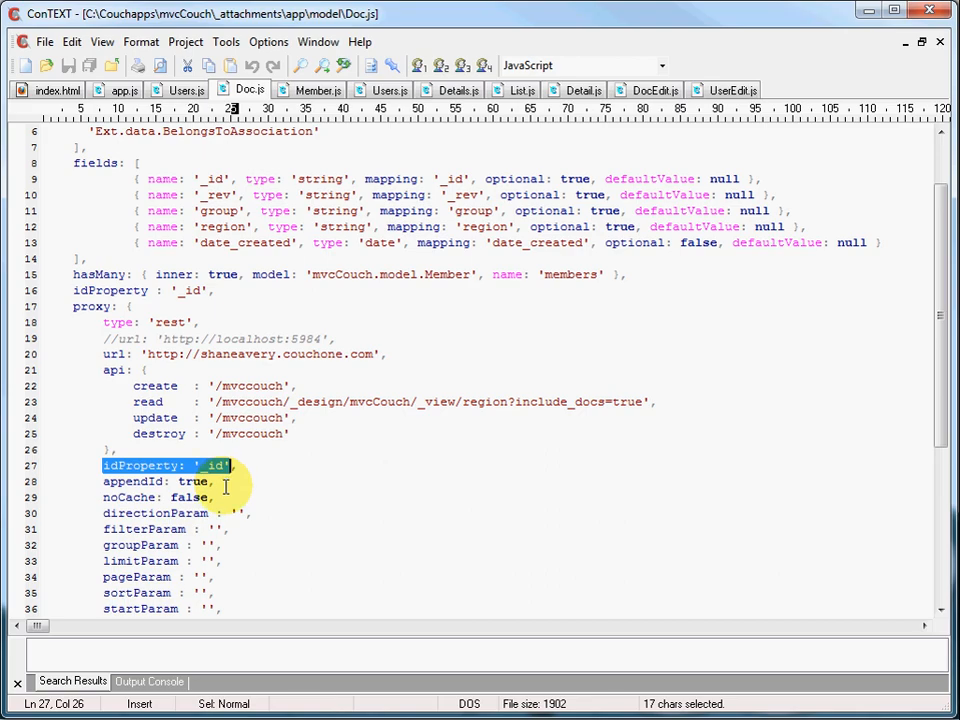
mouse_move(940, 240)
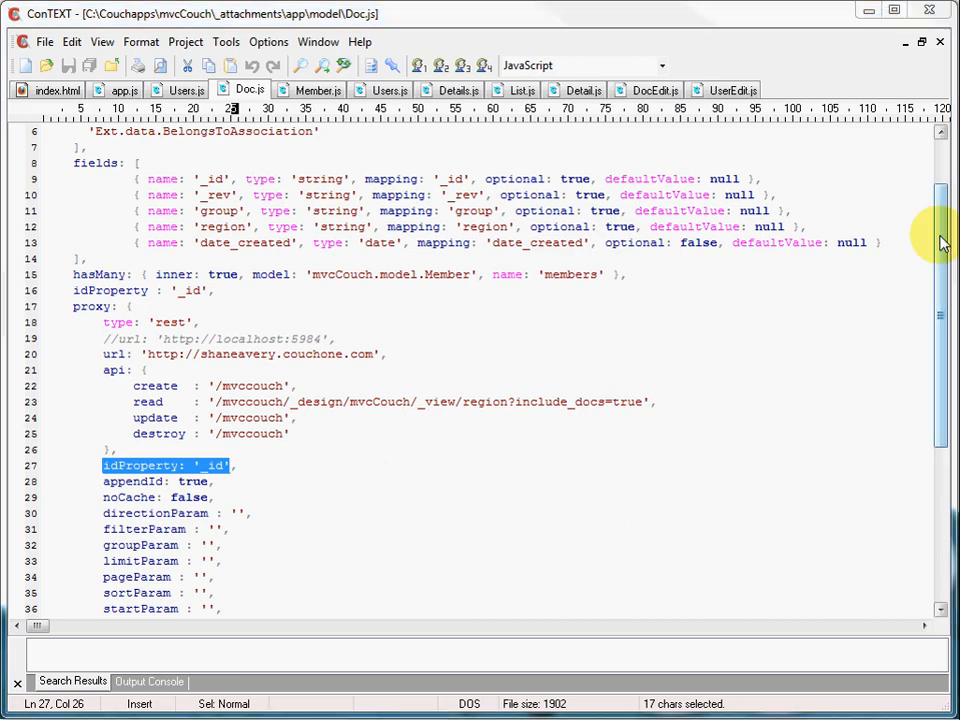
scroll("down", 3)
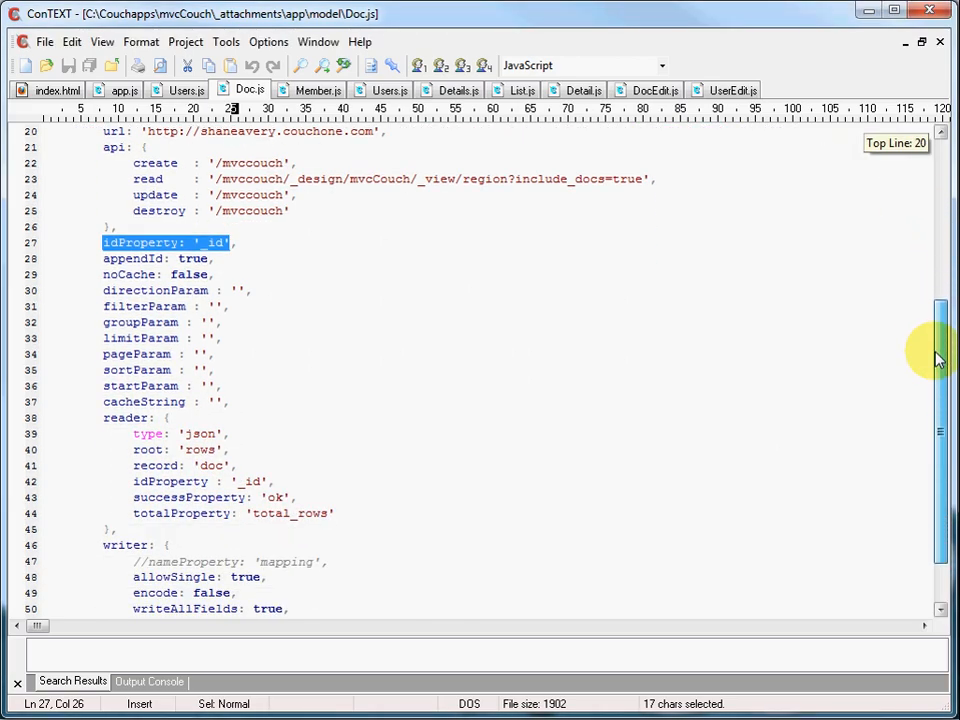
scroll("up", 3)
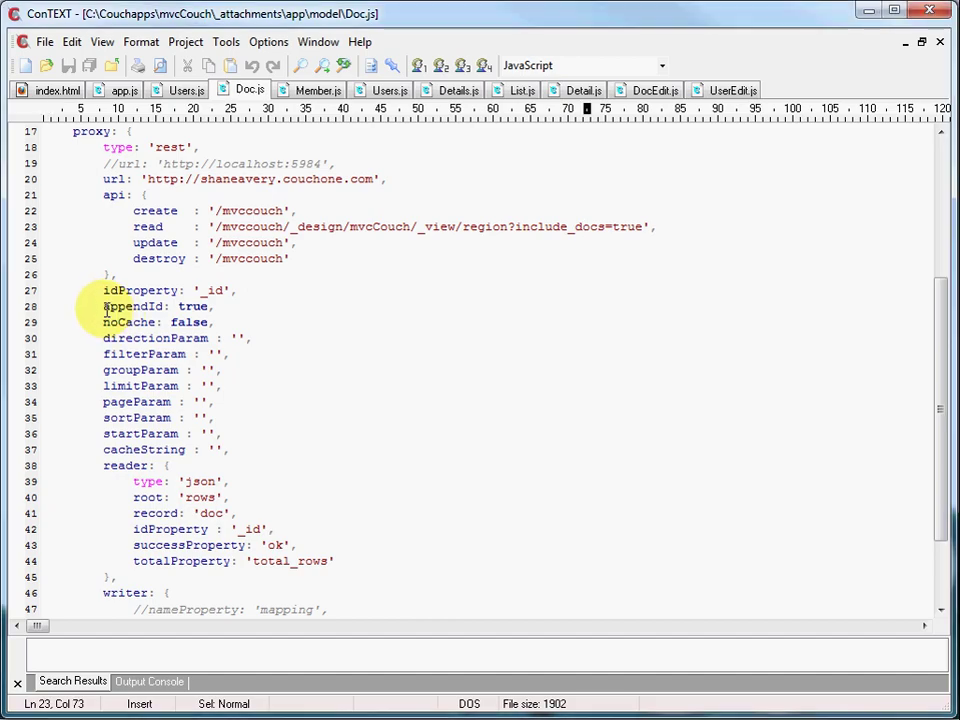
double_click(192, 306)
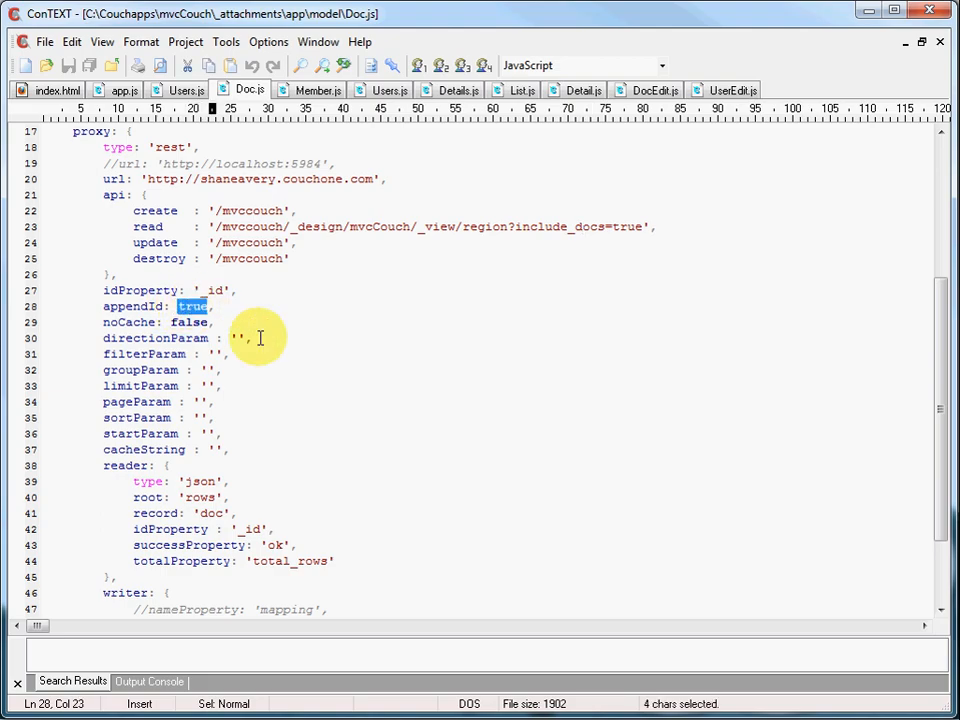
mouse_move(230, 310)
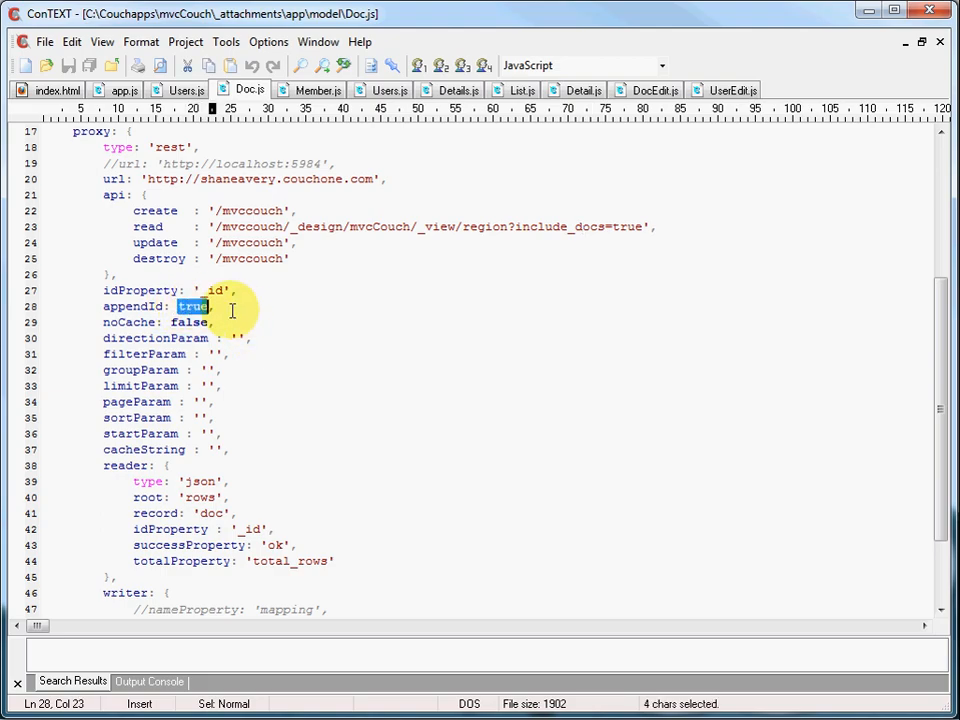
mouse_move(132, 258)
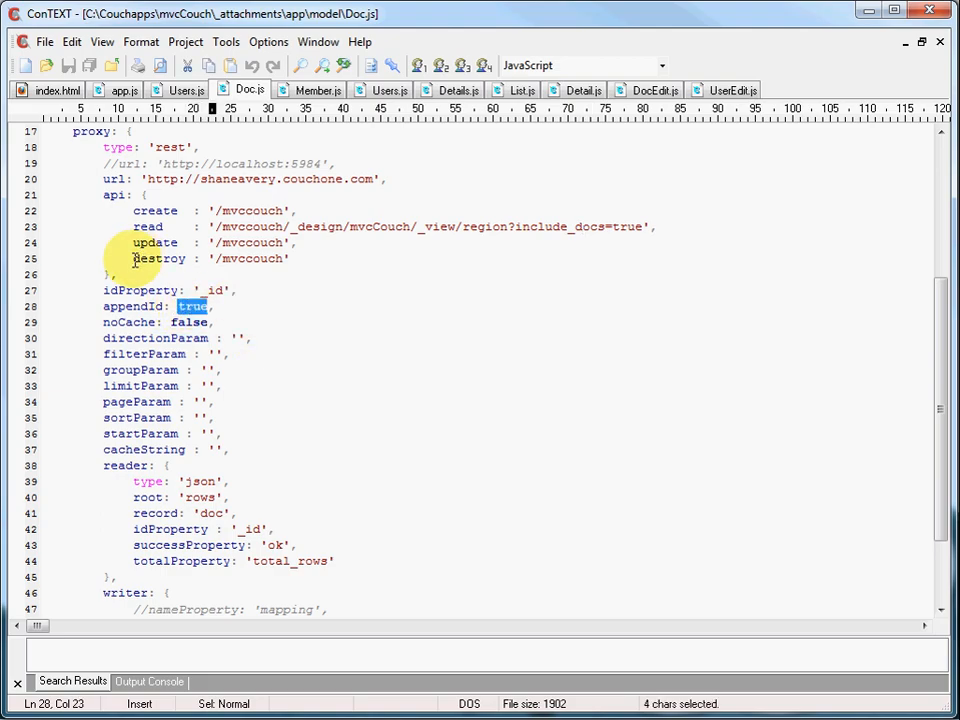
left_click(286, 242)
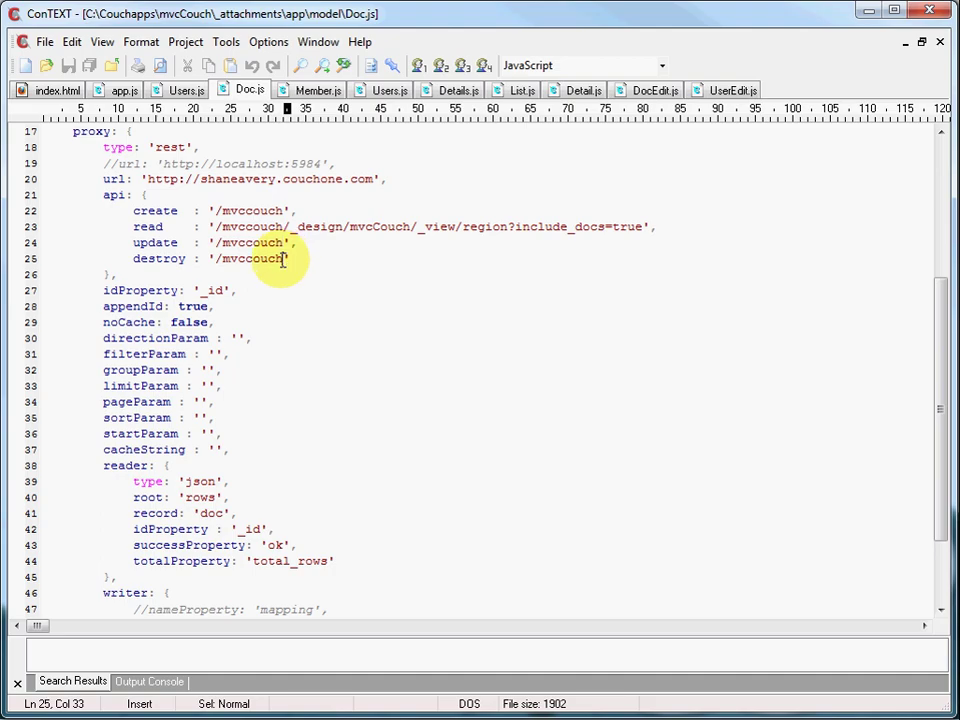
mouse_move(104, 338)
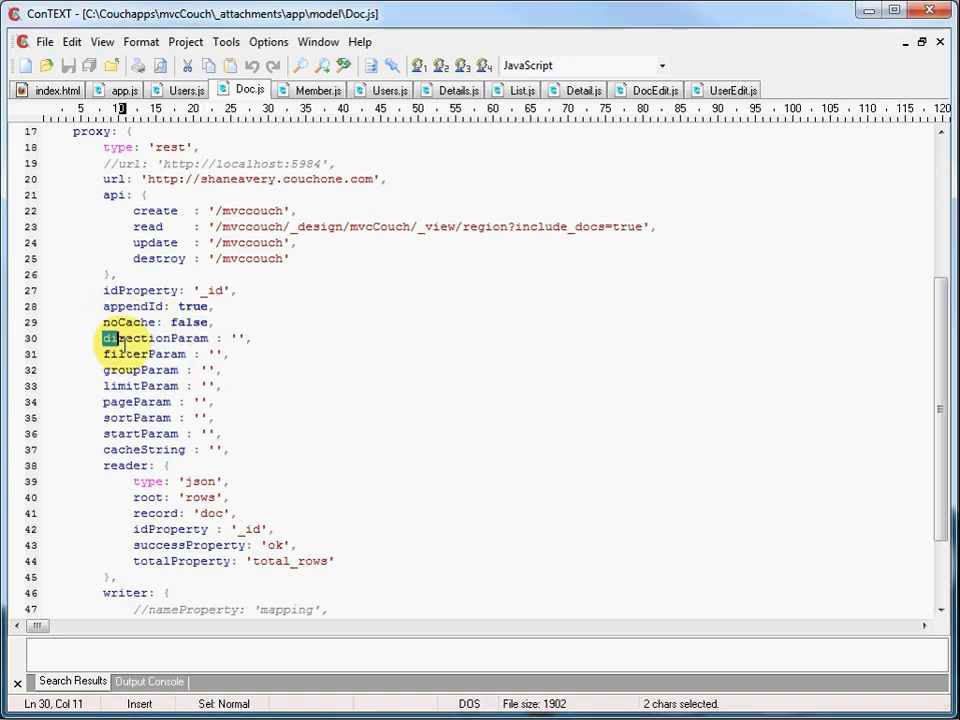
left_click_drag(112, 338, 196, 434)
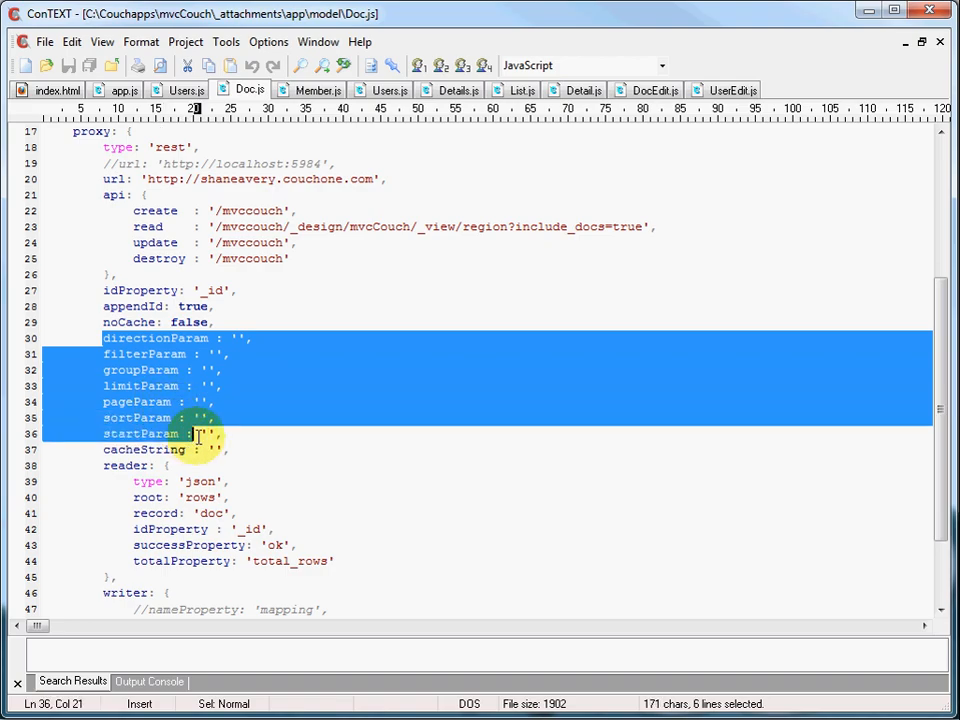
left_click(200, 402)
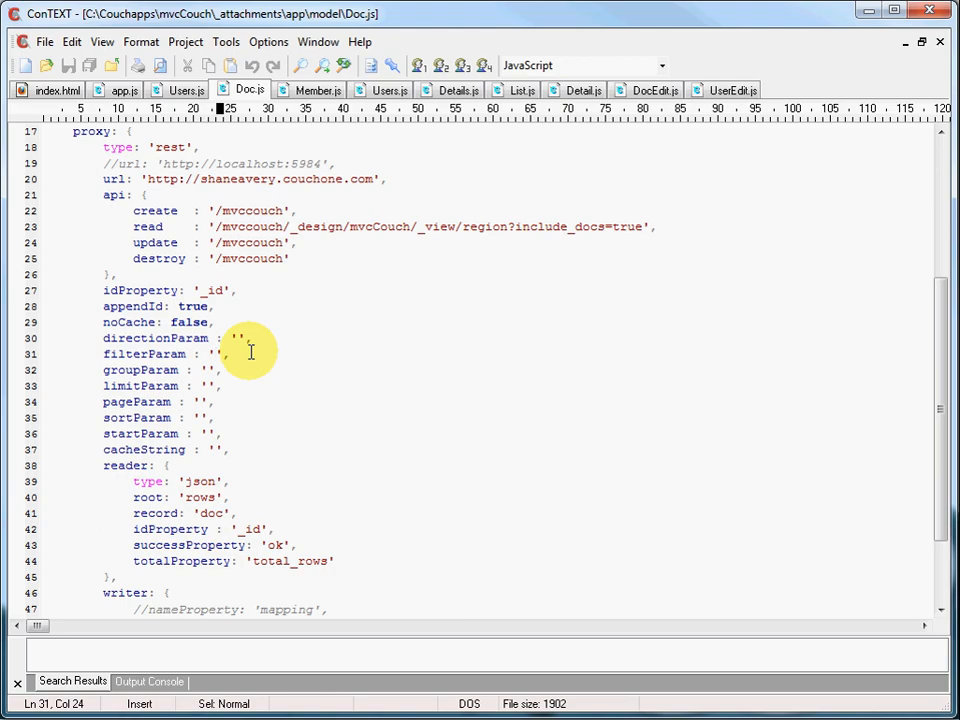
mouse_move(940, 300)
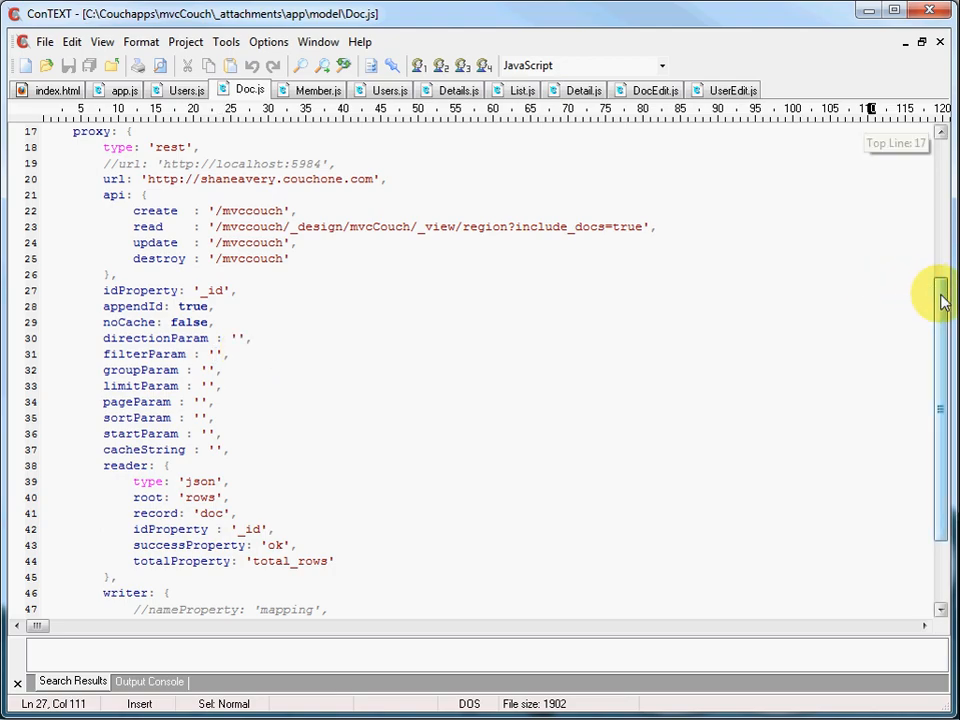
scroll("down", 3)
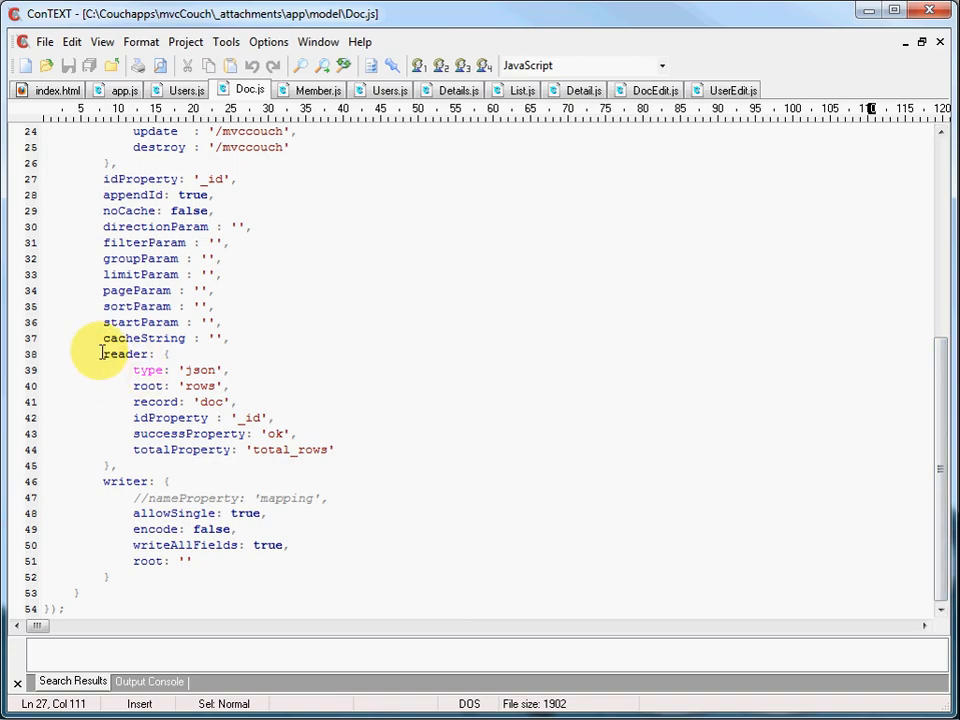
left_click_drag(100, 354, 192, 560)
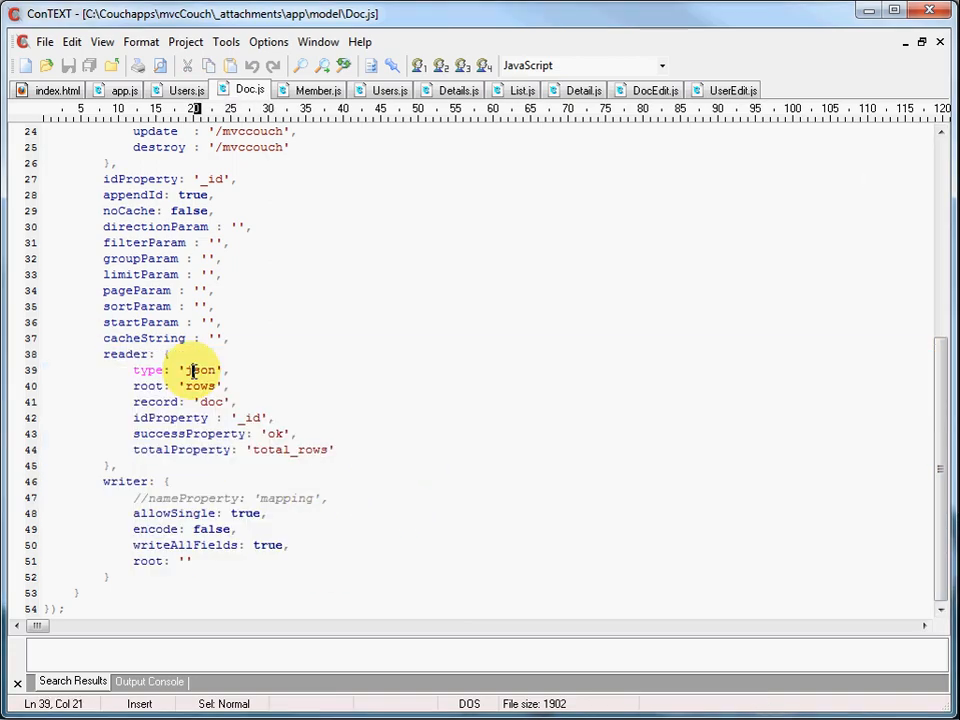
double_click(198, 386)
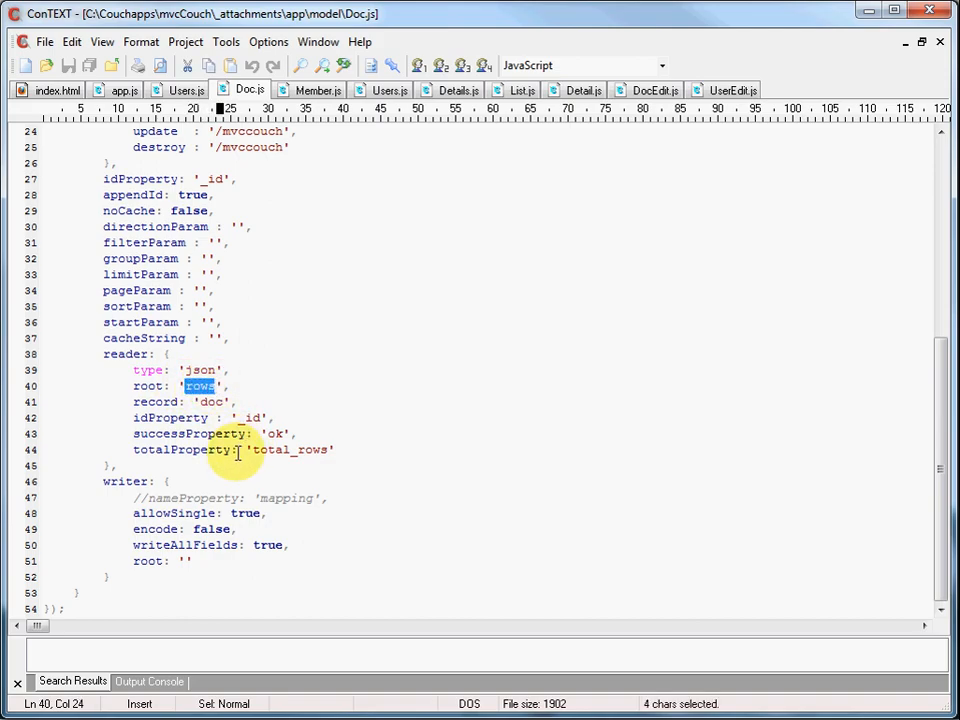
mouse_move(238, 450)
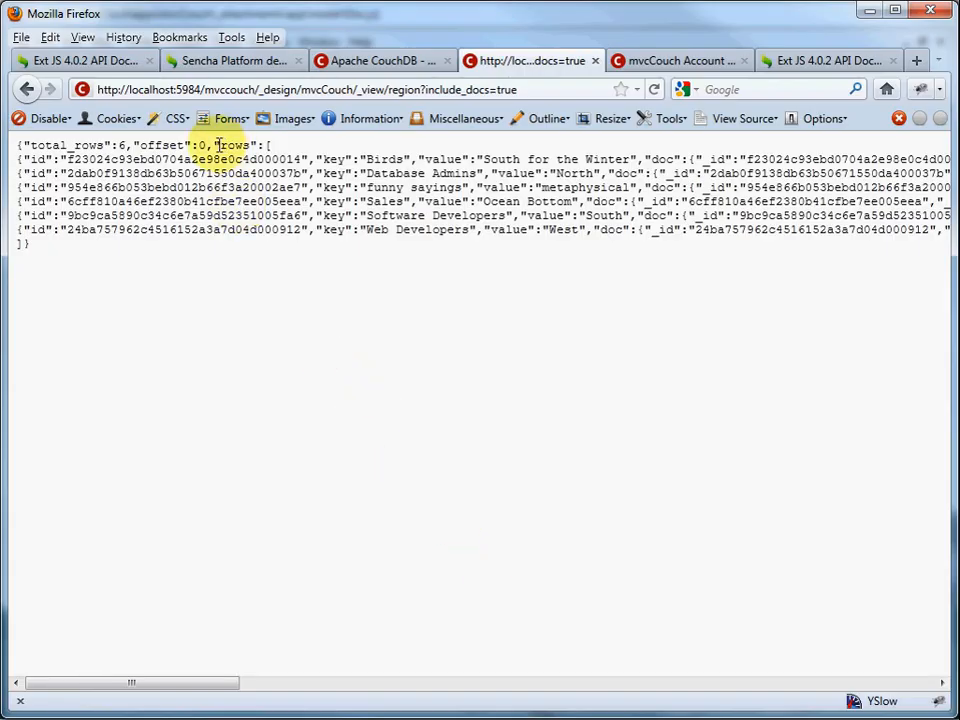
Step: Pick out the rows key in the region view's JSON results in Firefox
double_click(234, 144)
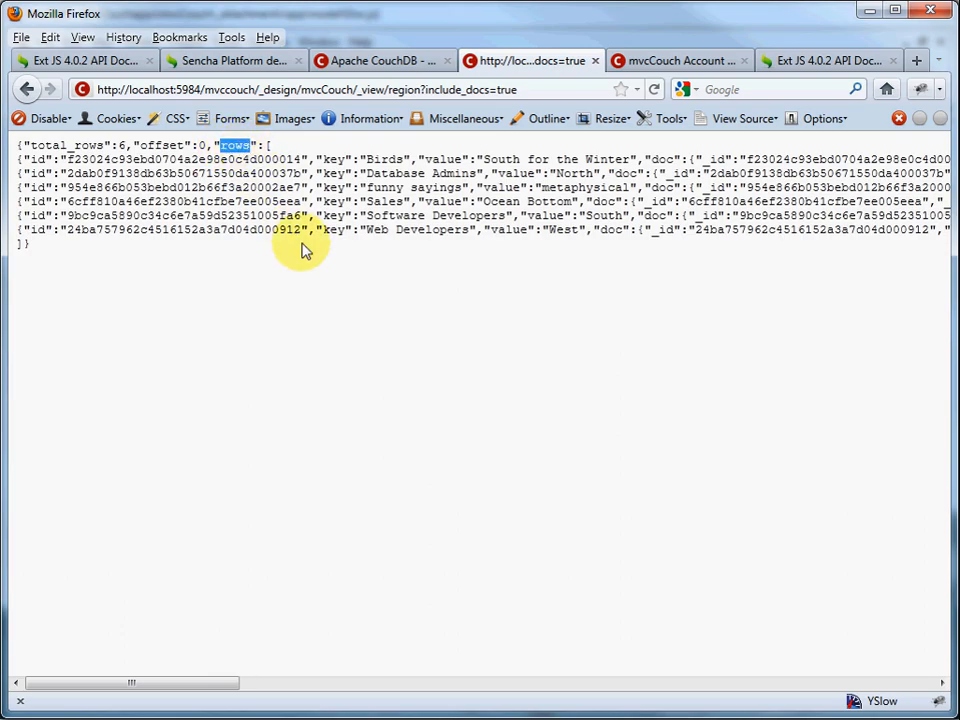
mouse_move(278, 148)
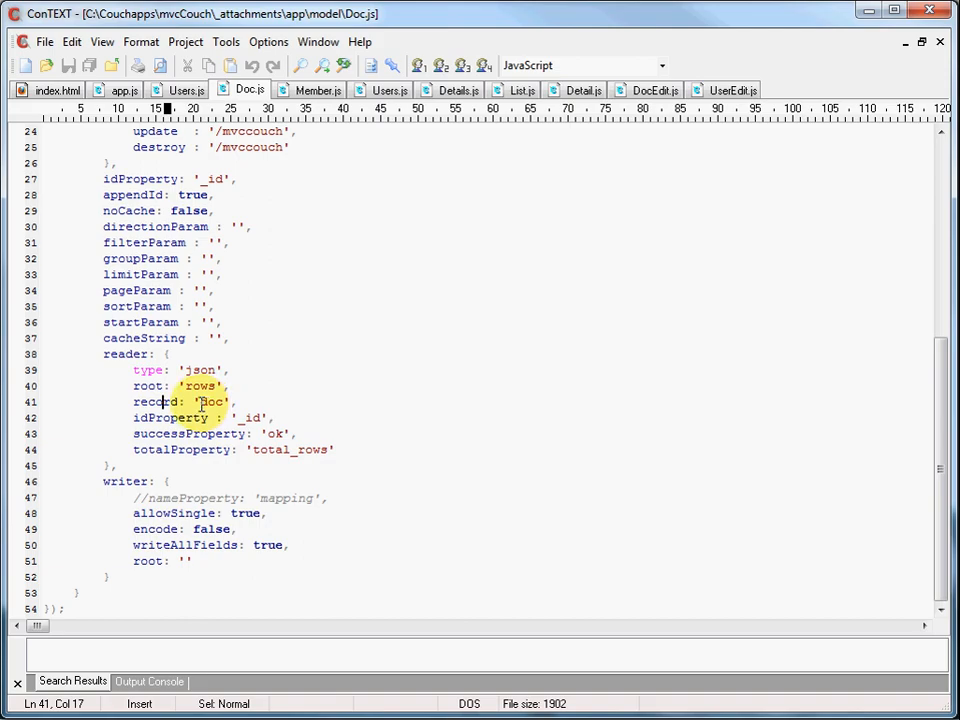
Step: Highlight the reader's record value 'doc' in the Doc.js reader config
double_click(212, 400)
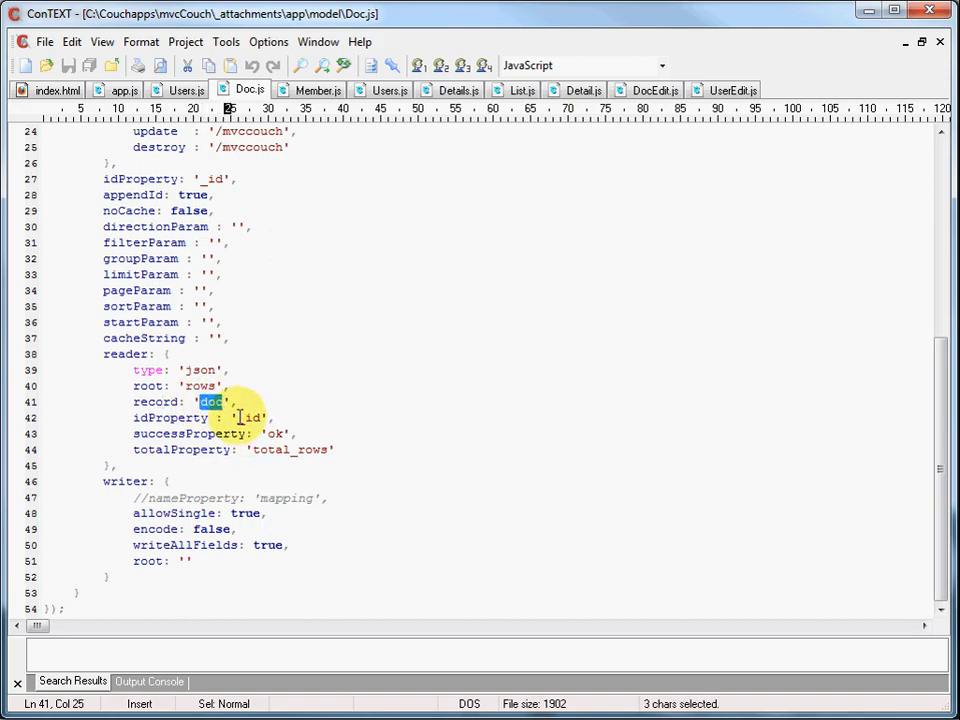
left_click(210, 400)
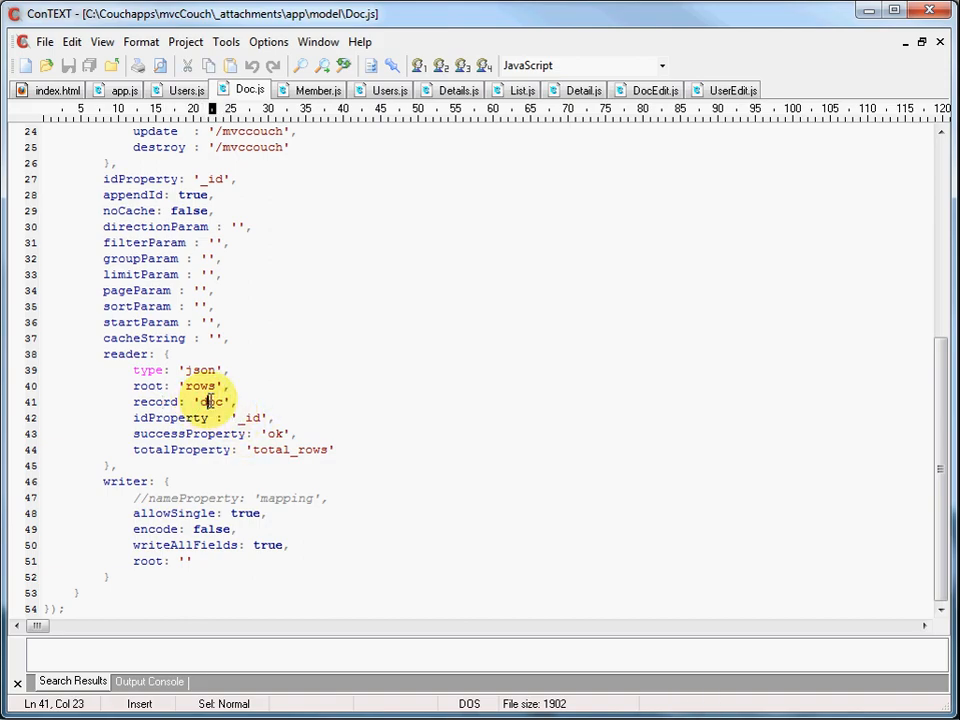
double_click(210, 400)
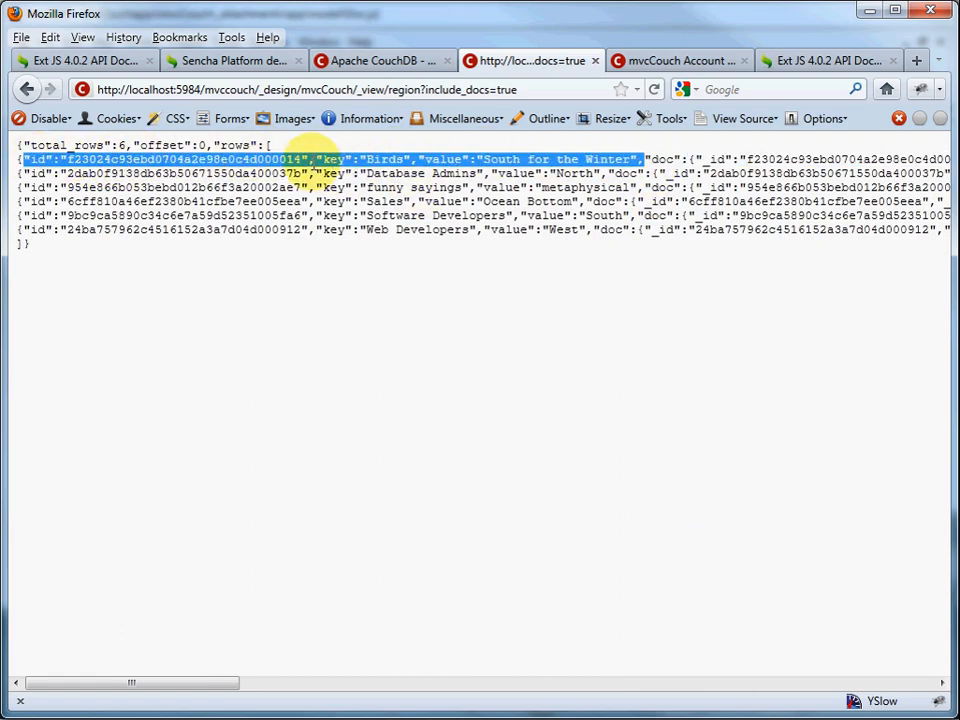
Step: Pick out the first row's doc _id and reveal its members arrays in the view JSON
double_click(662, 158)
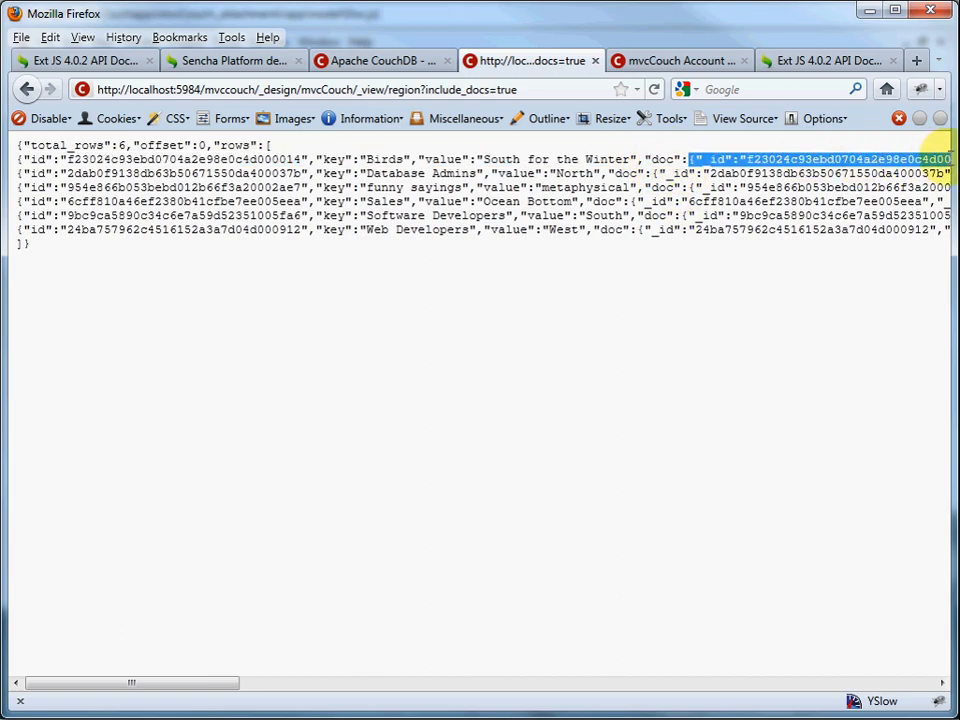
scroll("right", 3)
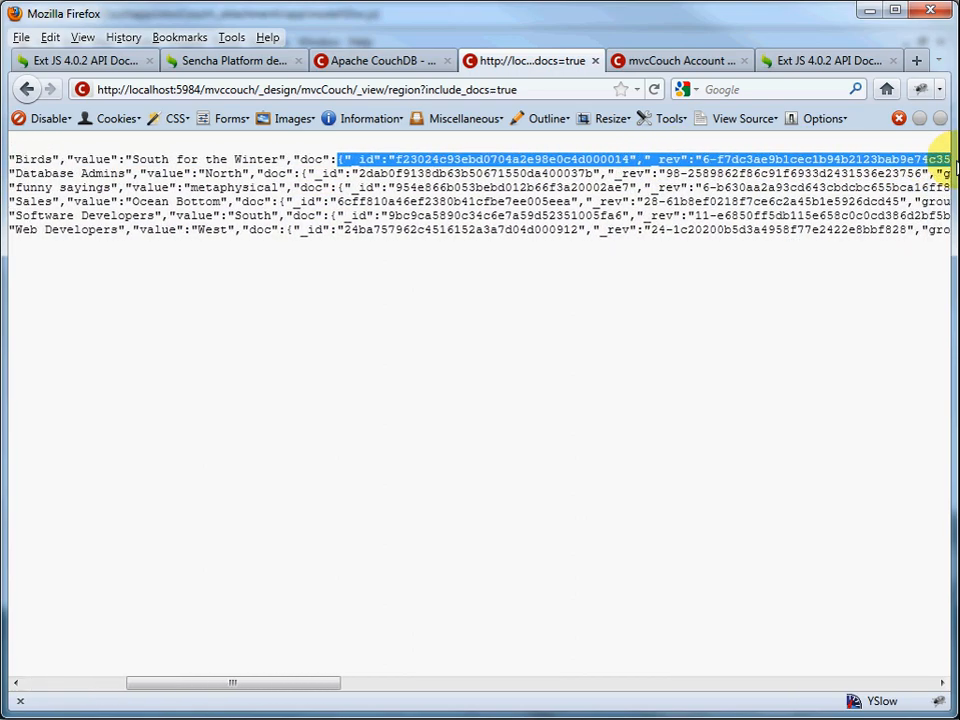
scroll("right", 3)
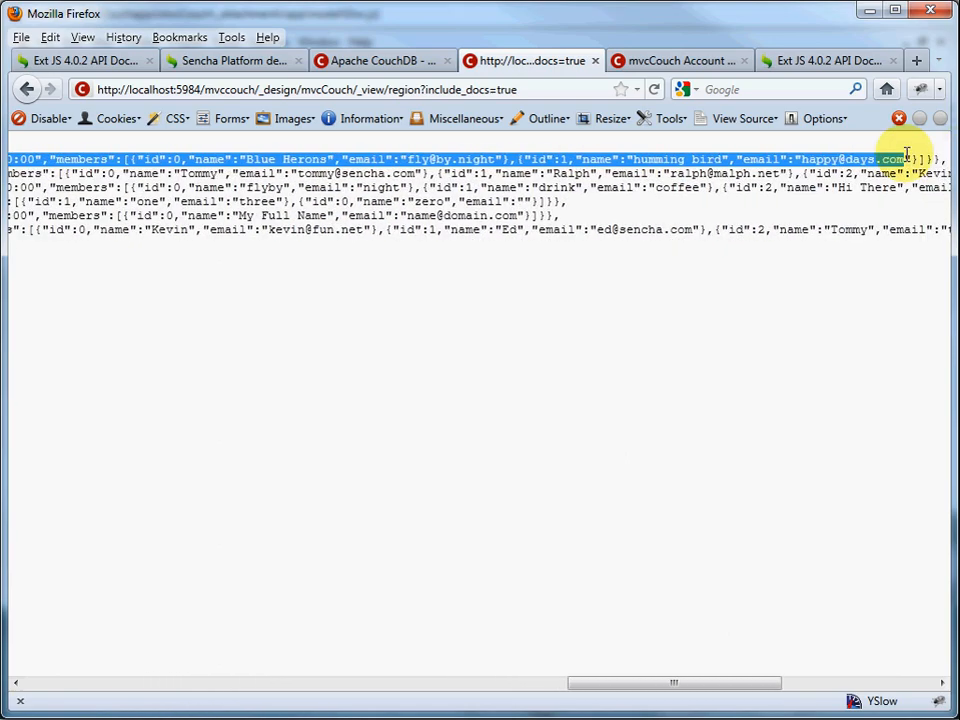
mouse_move(670, 596)
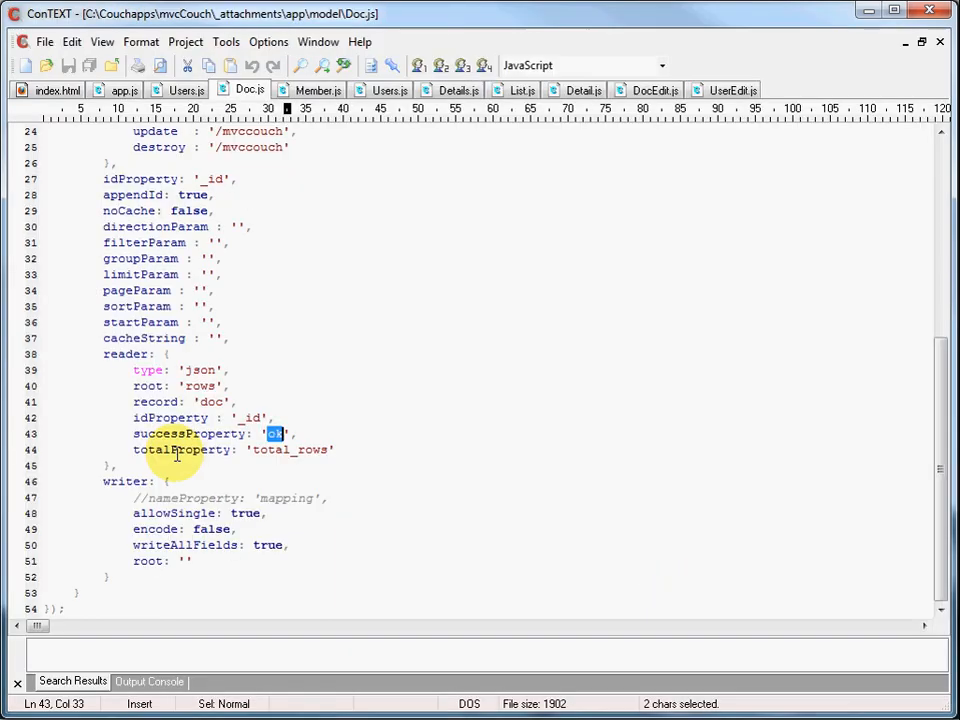
double_click(180, 448)
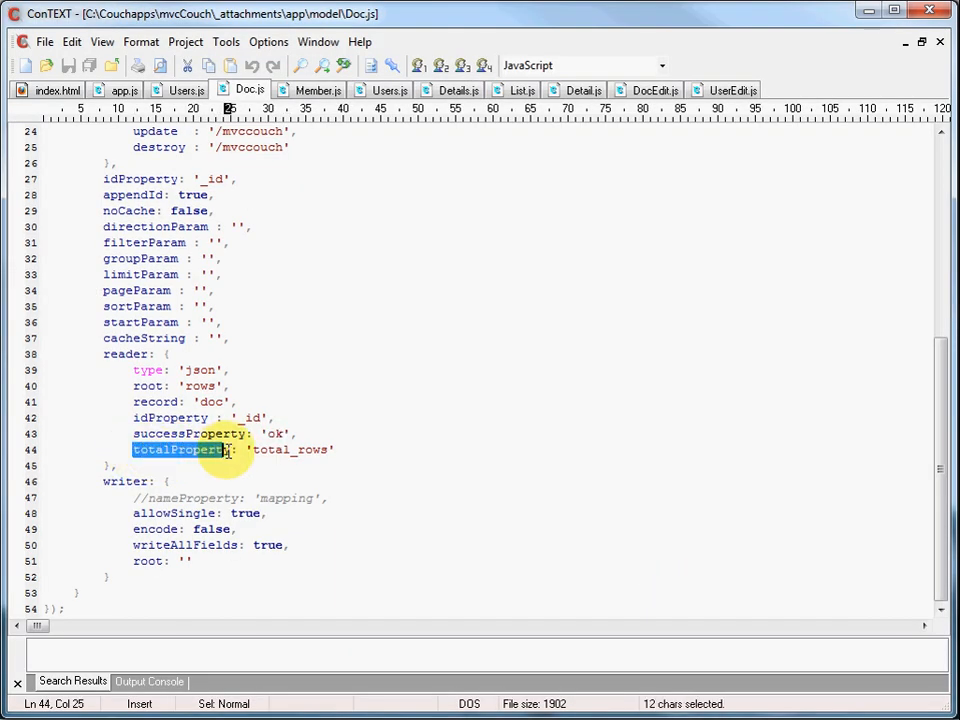
double_click(290, 448)
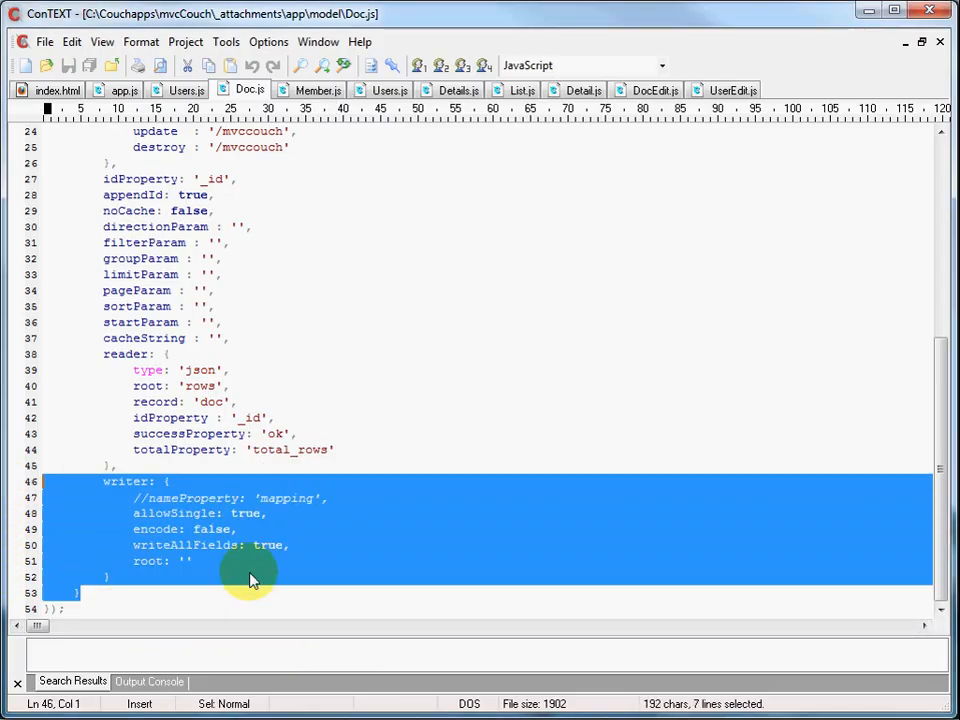
mouse_move(240, 568)
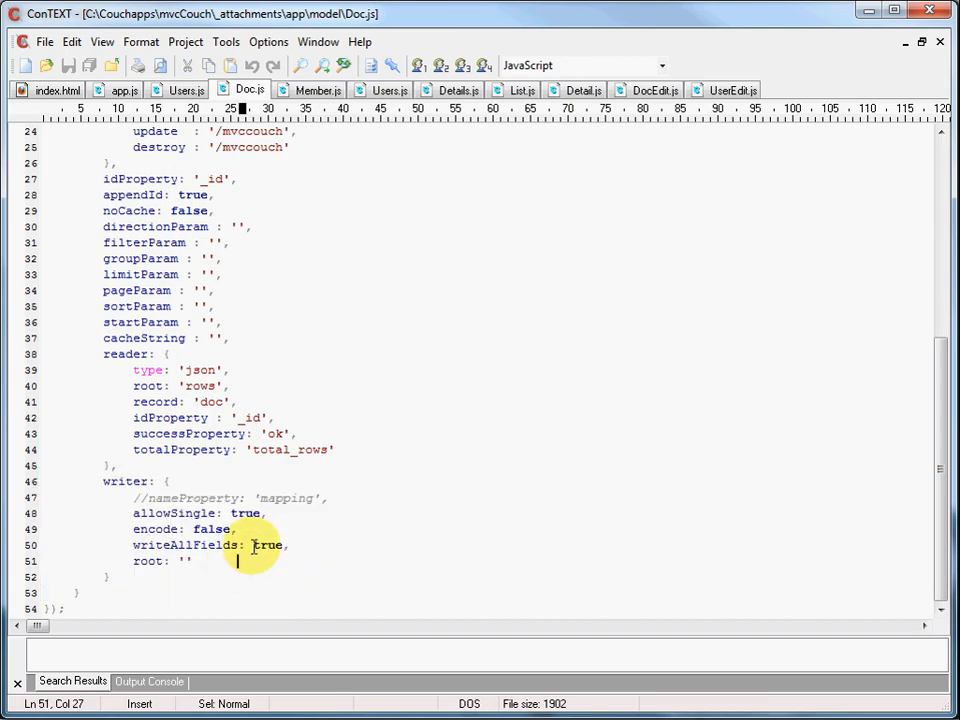
double_click(268, 544)
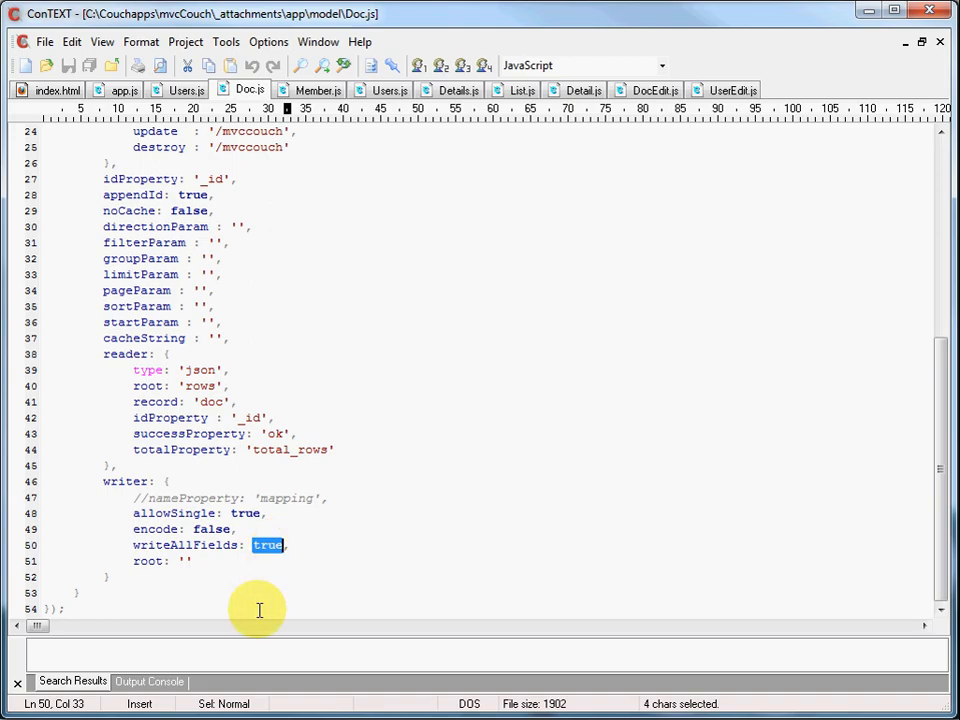
left_click(184, 560)
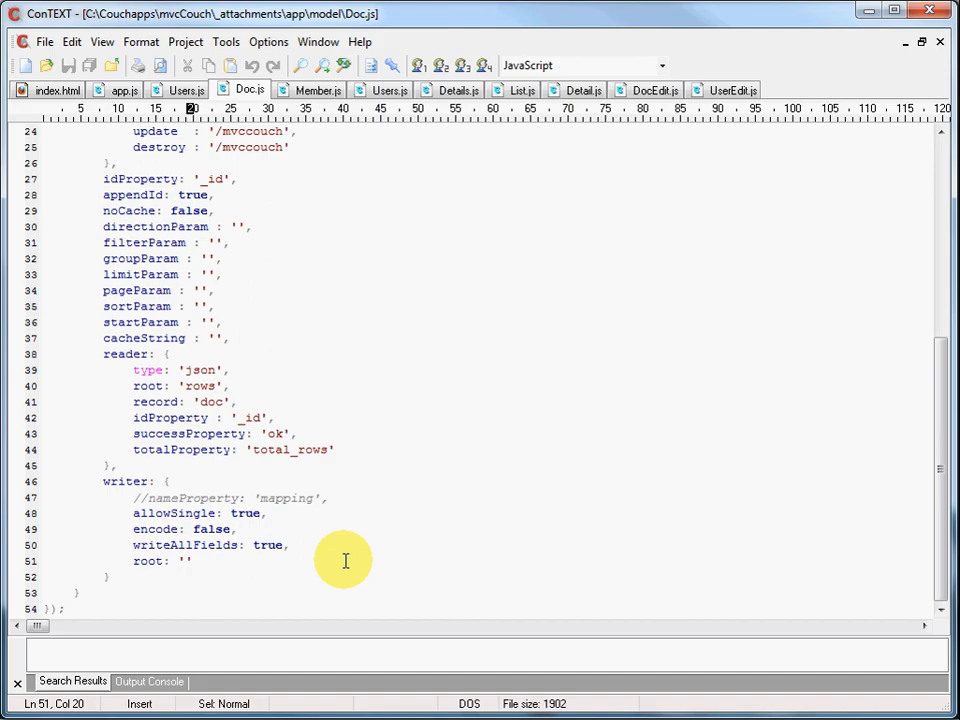
left_click(184, 560)
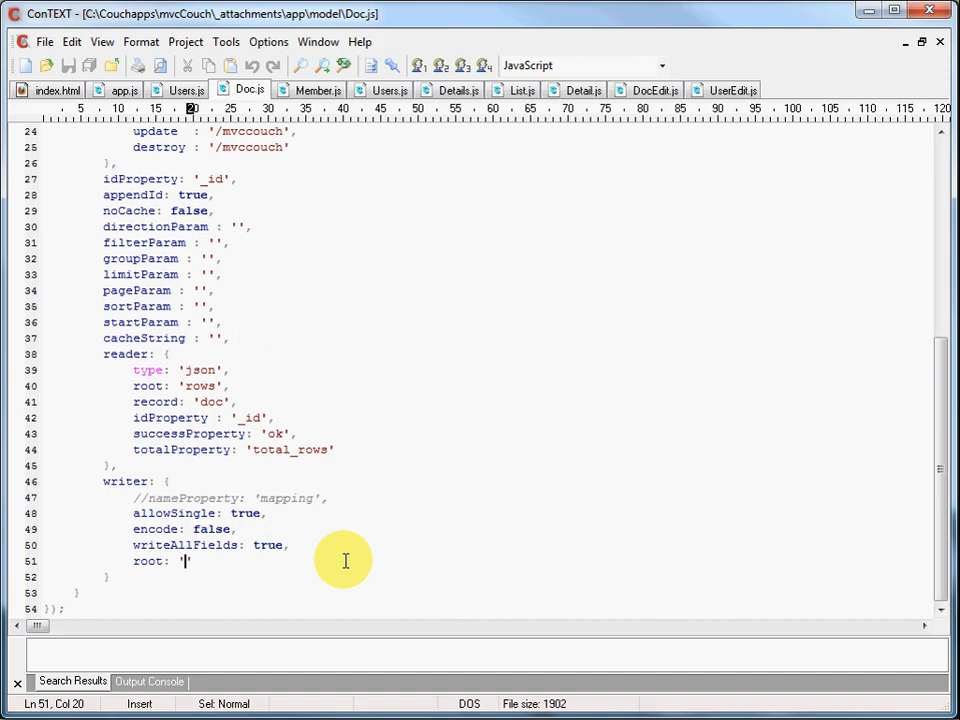
mouse_move(114, 604)
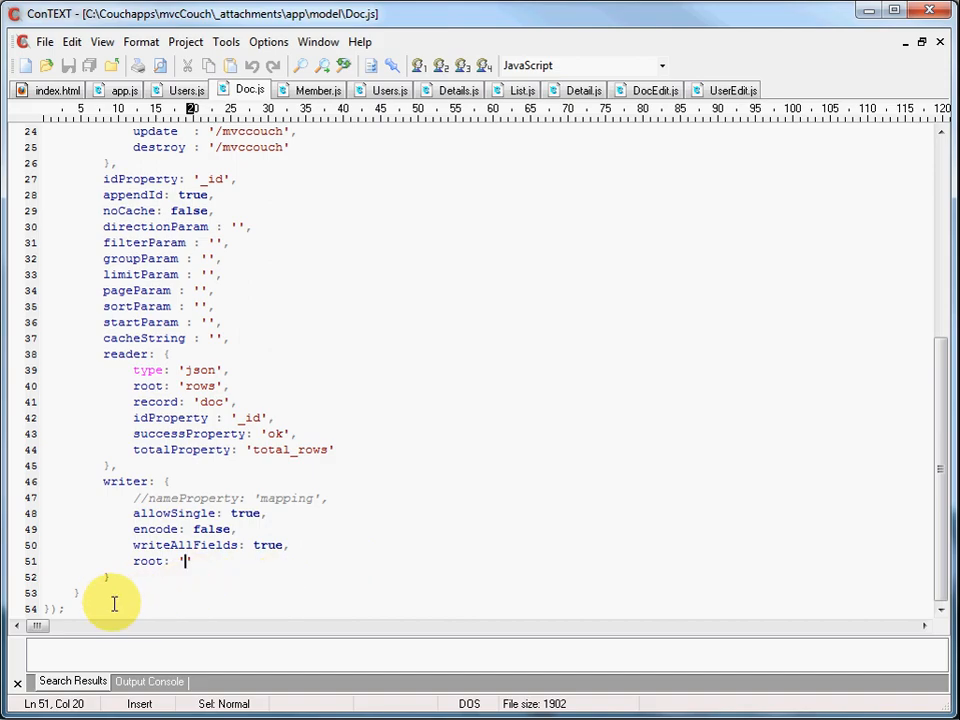
scroll("up", 3)
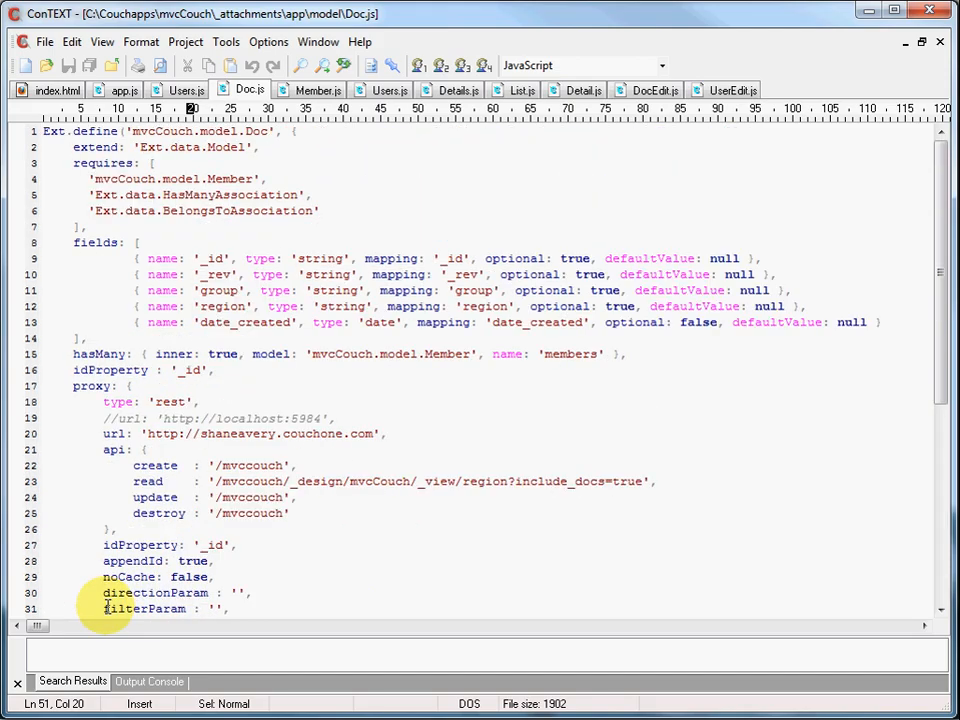
mouse_move(258, 418)
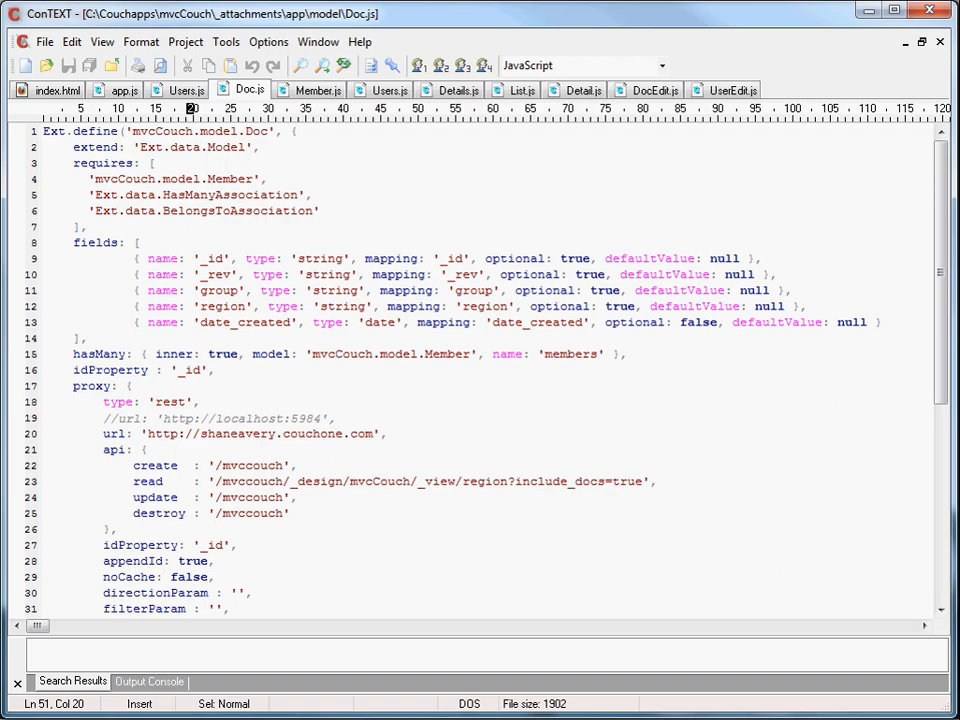
mouse_move(318, 90)
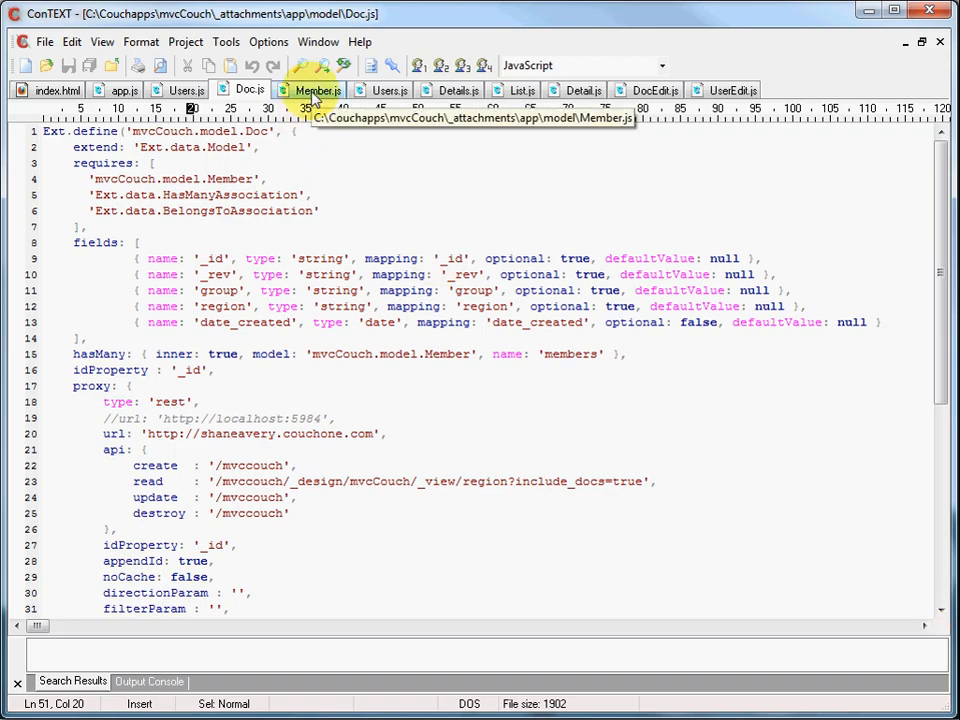
Step: Show Member.js and highlight its fields keyword and the belongsTo model name Doc
left_click(316, 88)
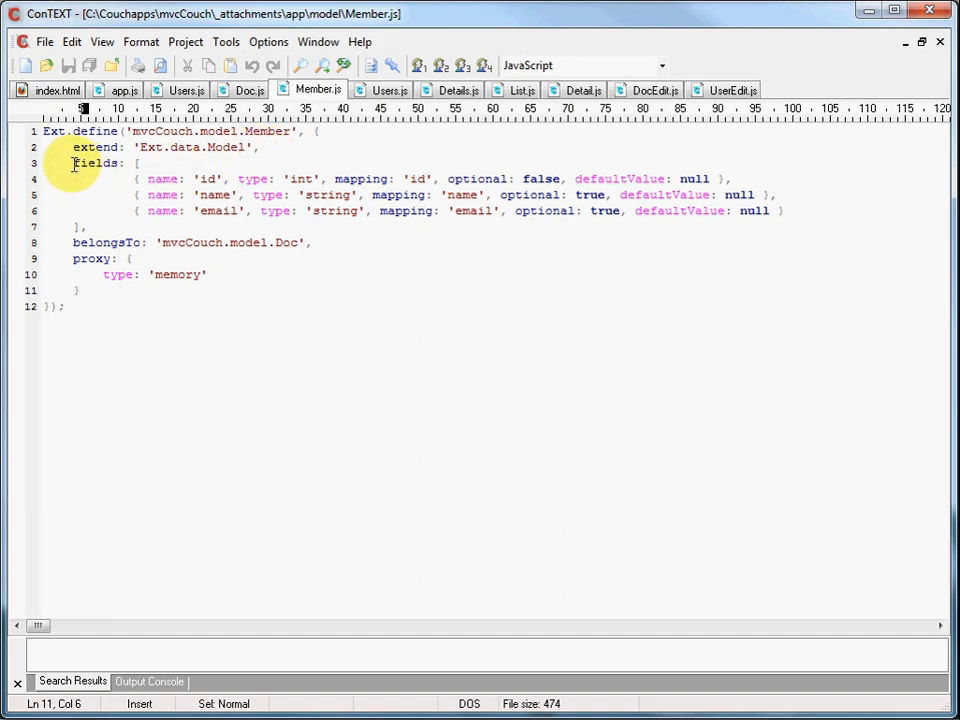
double_click(96, 164)
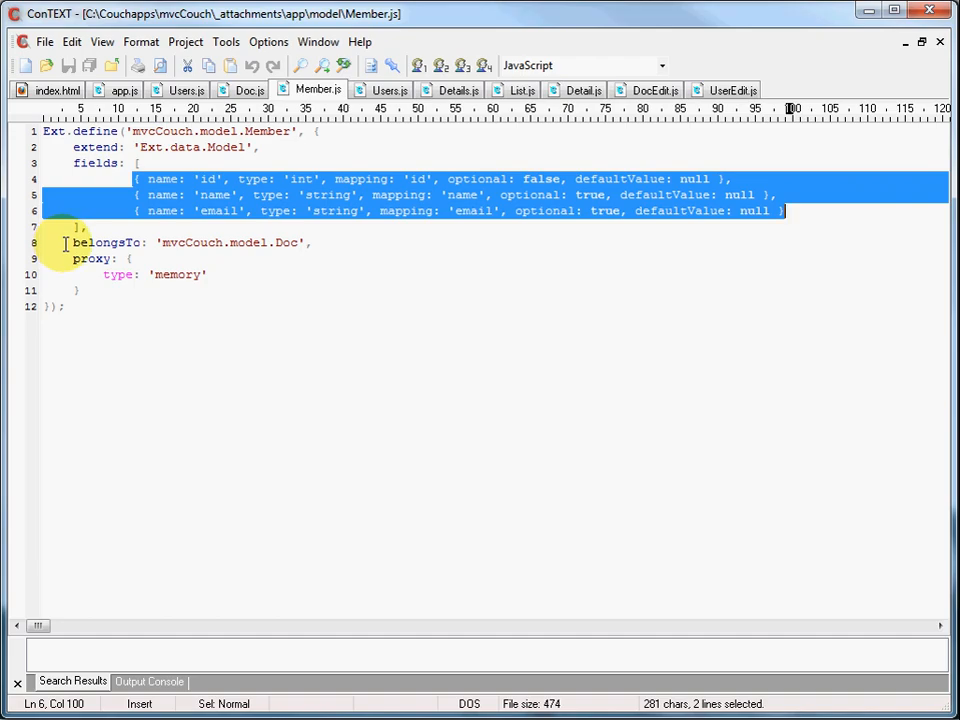
double_click(104, 242)
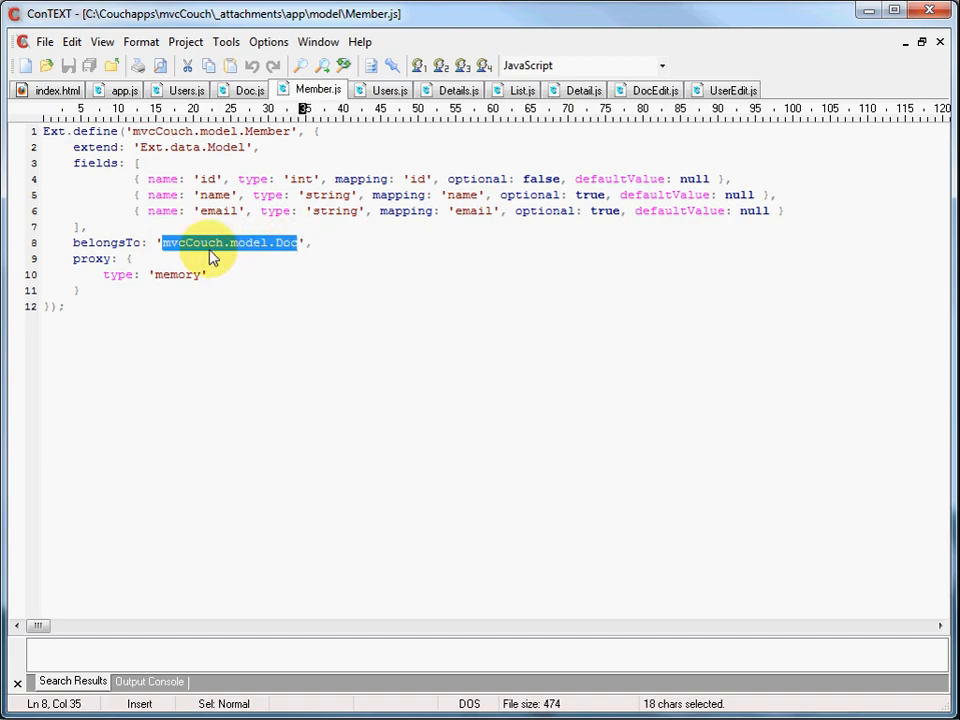
left_click(208, 242)
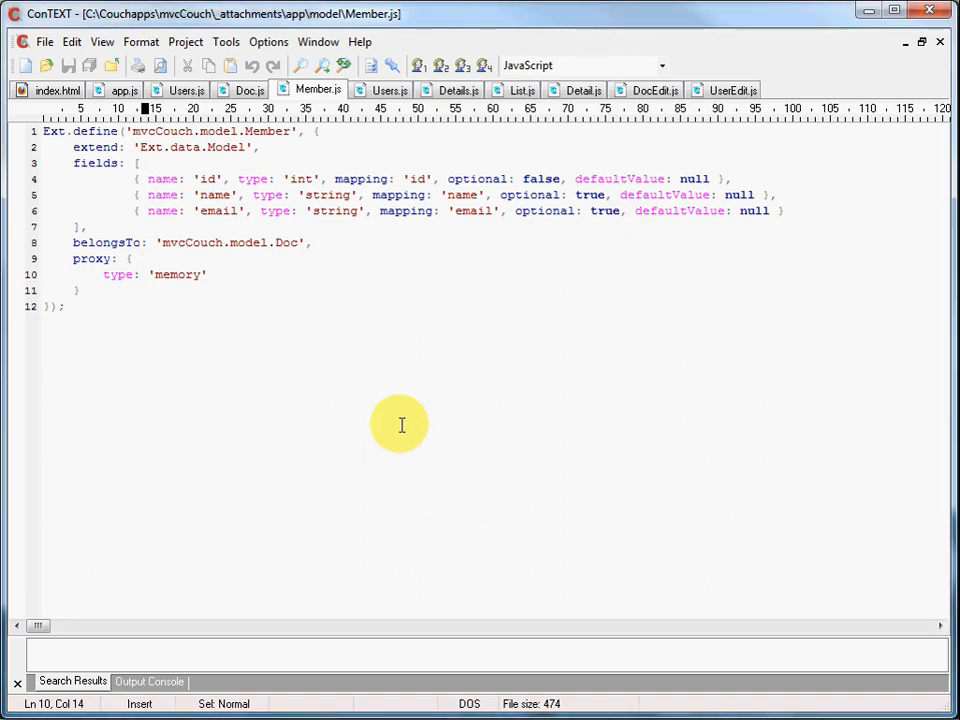
Step: Highlight the id field, then all three member field definitions id, name and email
left_click_drag(72, 242, 310, 242)
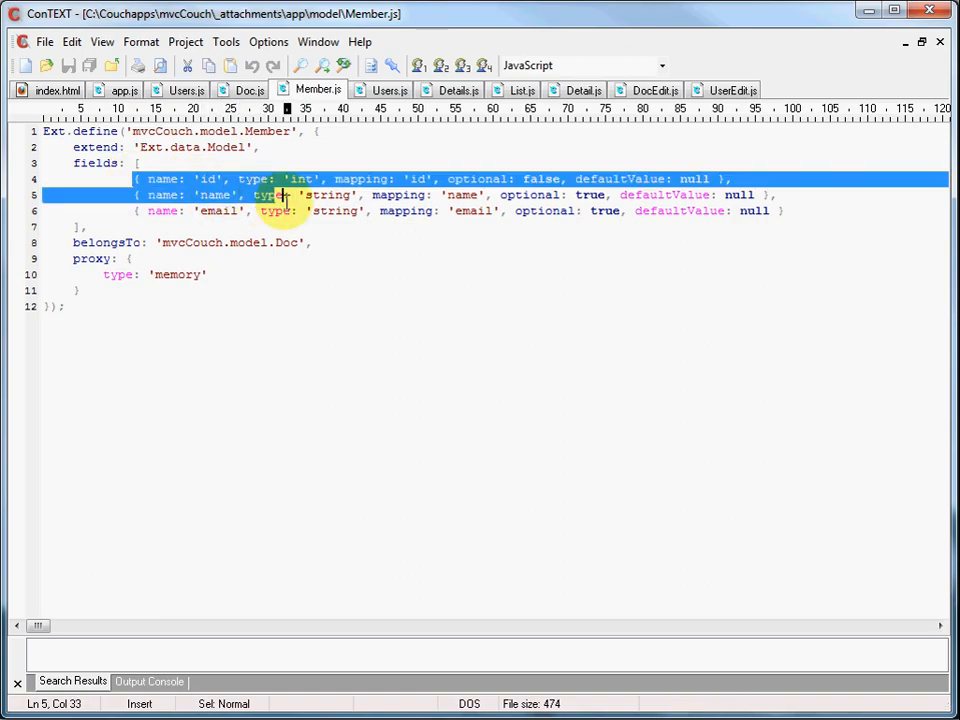
left_click_drag(284, 196, 790, 212)
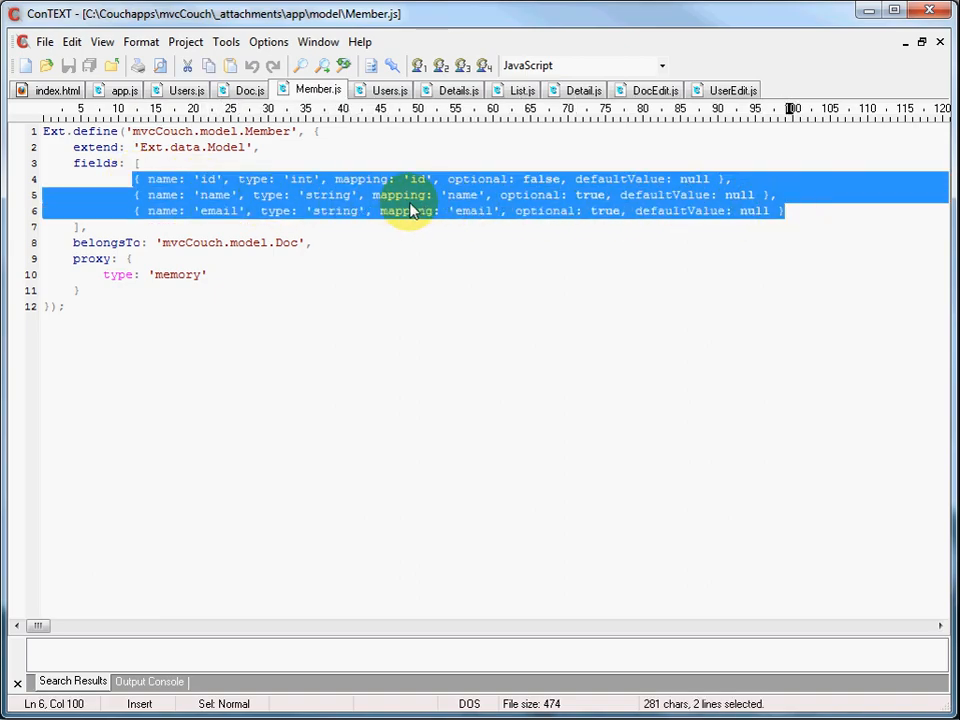
left_click(398, 196)
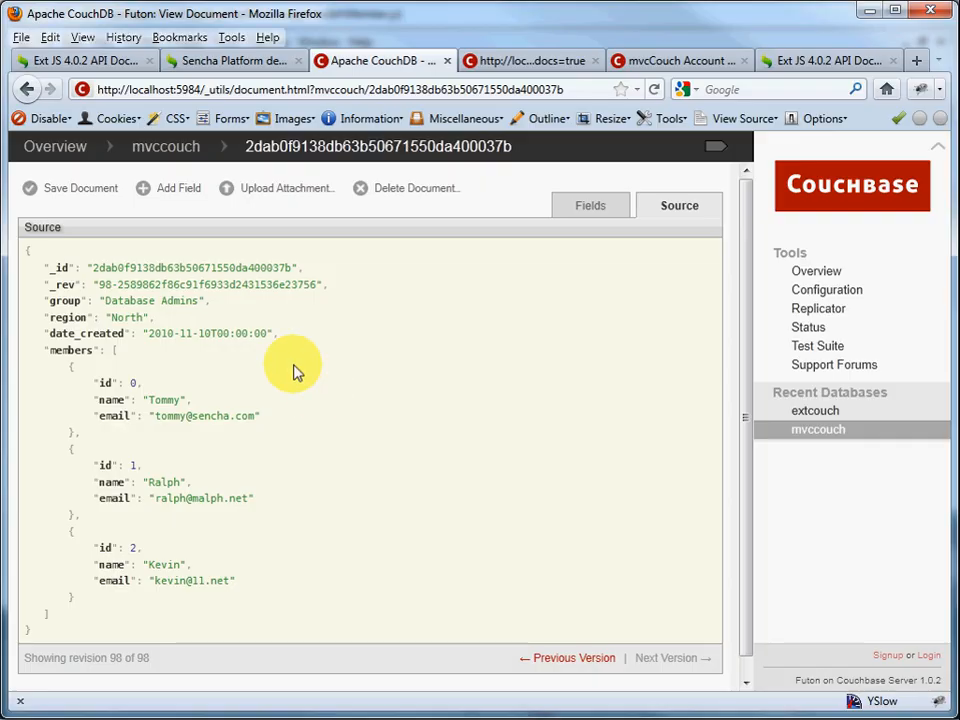
mouse_move(88, 380)
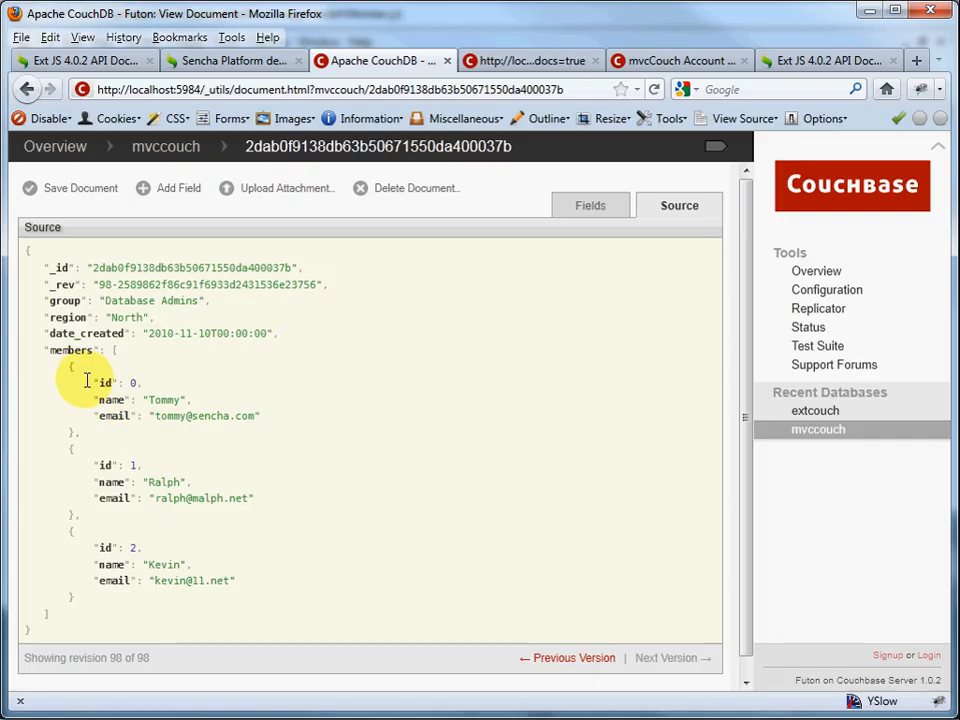
Step: Highlight the document's members array in Futon and return to the Member model code
left_click_drag(88, 382, 258, 416)
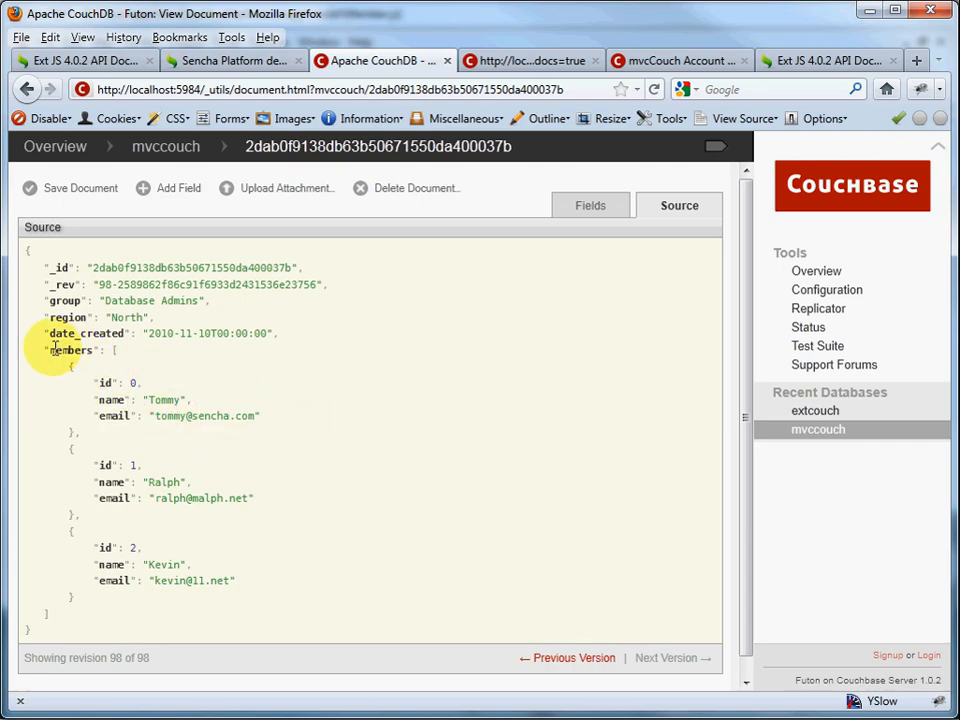
left_click(70, 350)
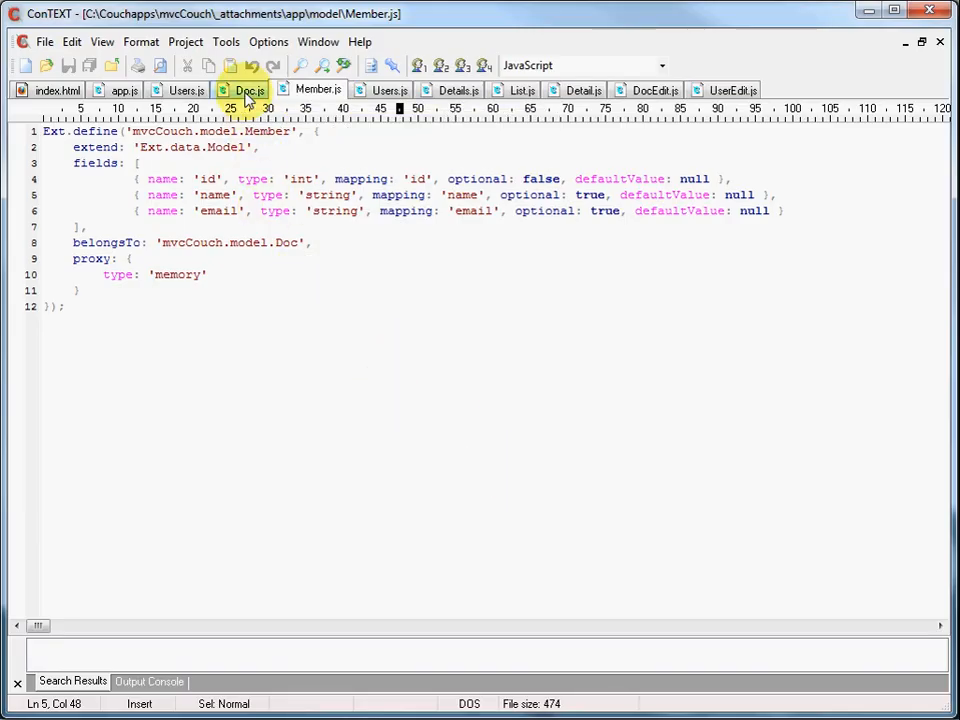
Step: Show Doc.js and highlight the hasMany keyword and its name setting 'members'
left_click(248, 90)
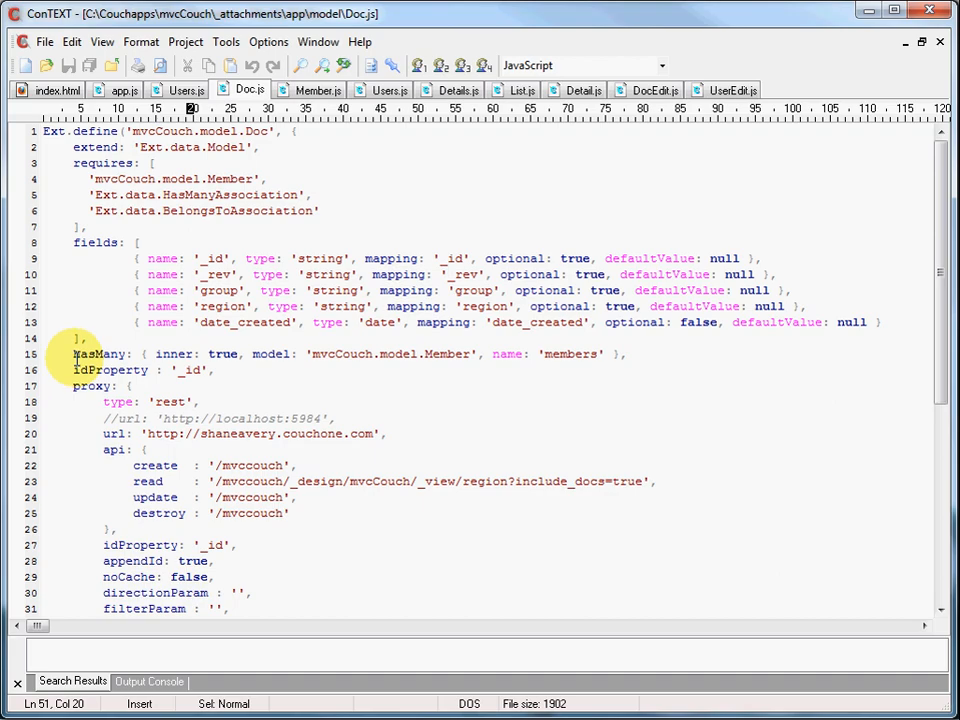
double_click(100, 354)
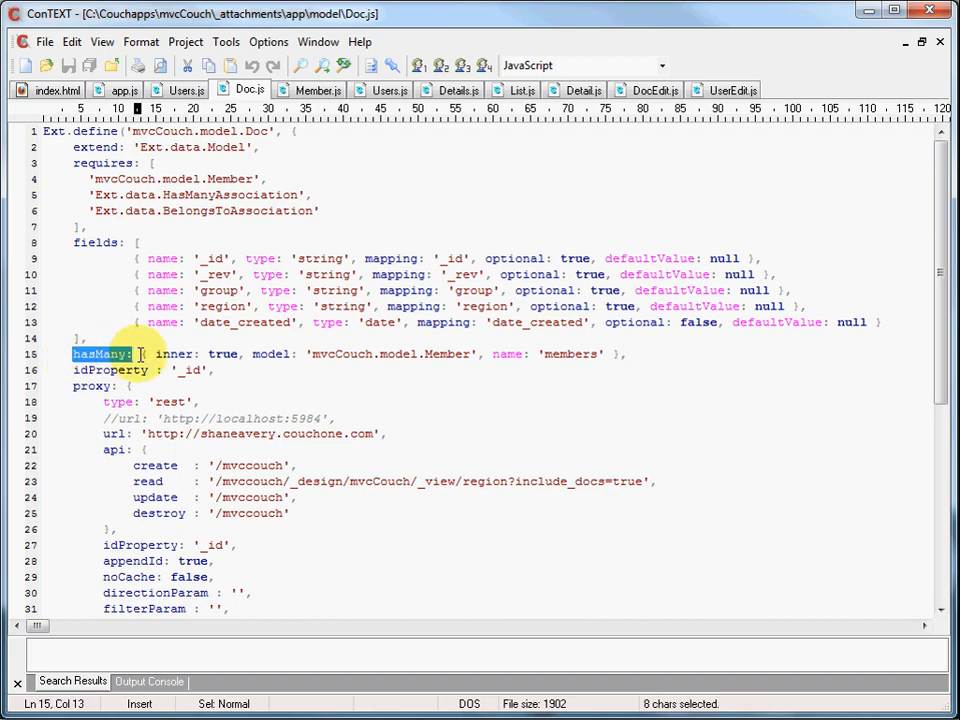
mouse_move(504, 358)
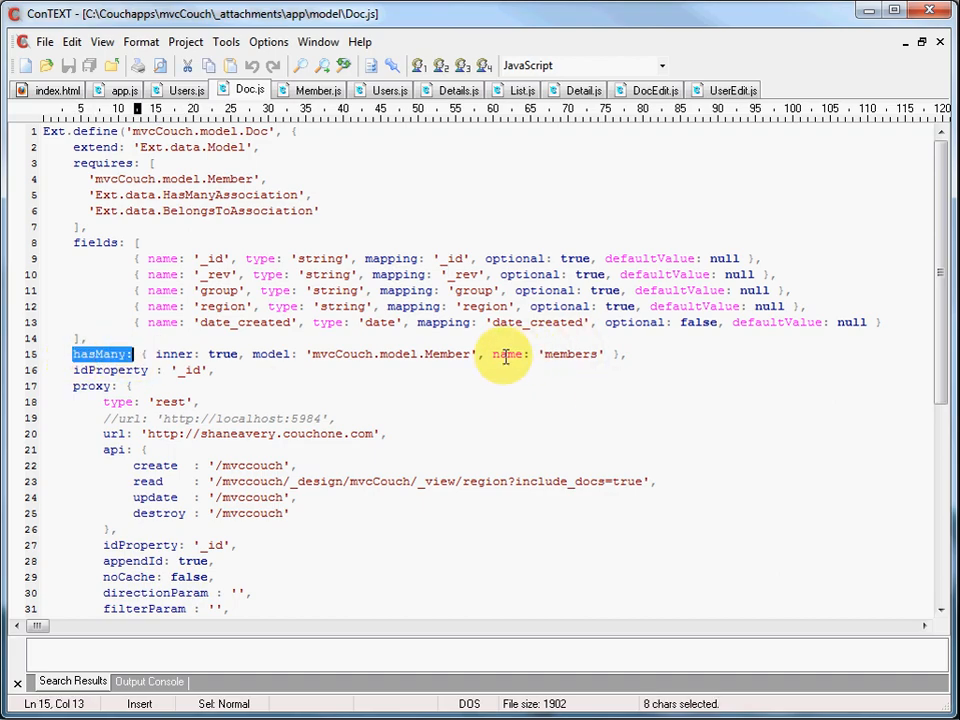
double_click(570, 354)
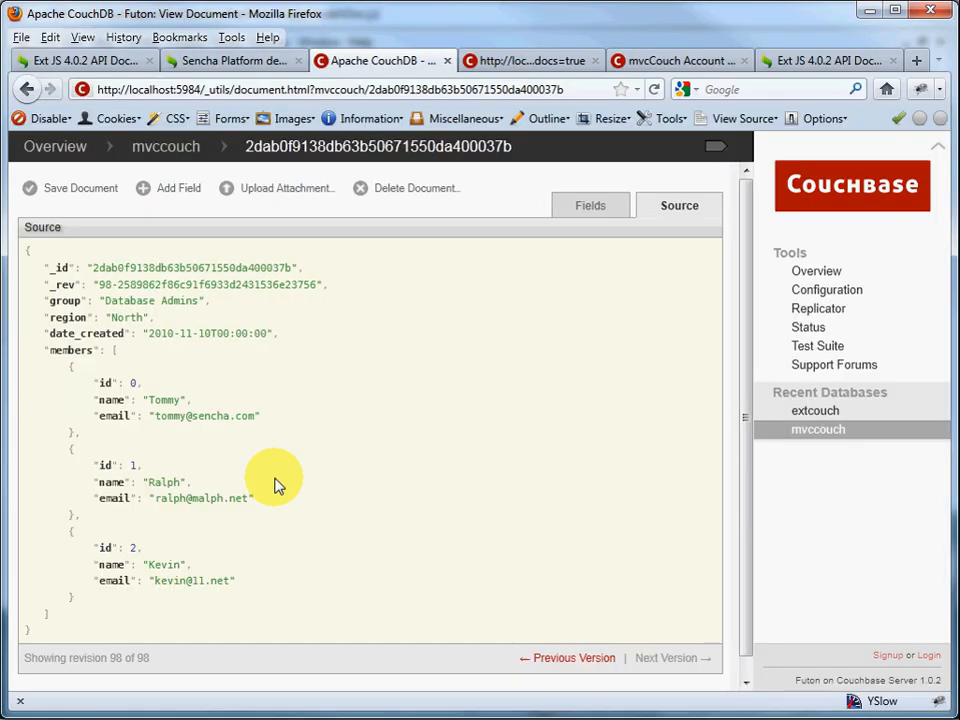
Step: Highlight the members key in the Futon document source to match the association name
double_click(68, 350)
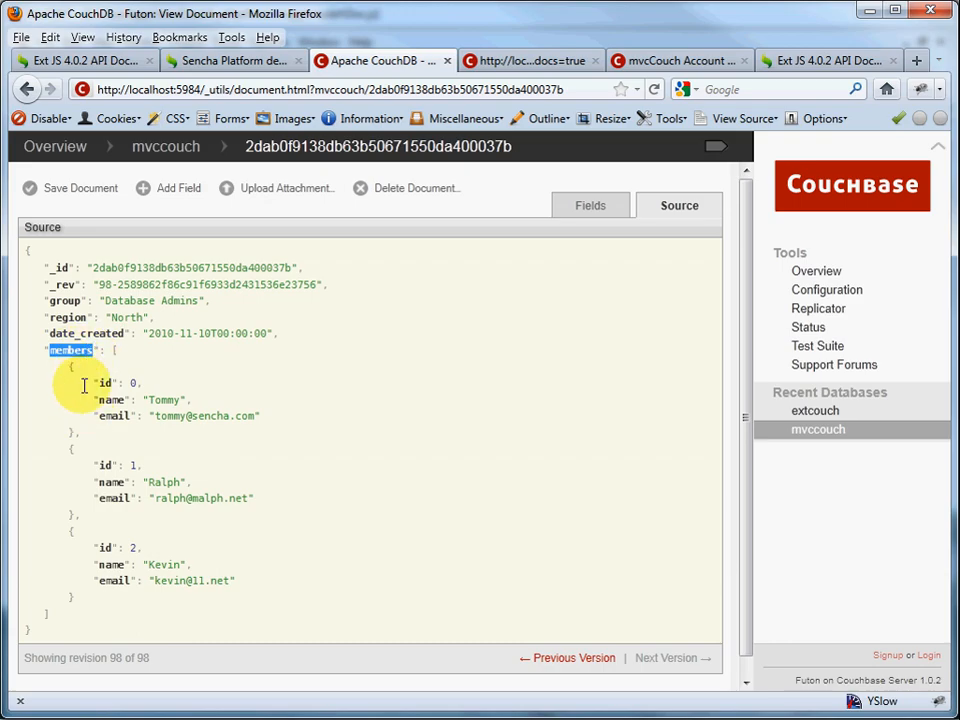
mouse_move(72, 324)
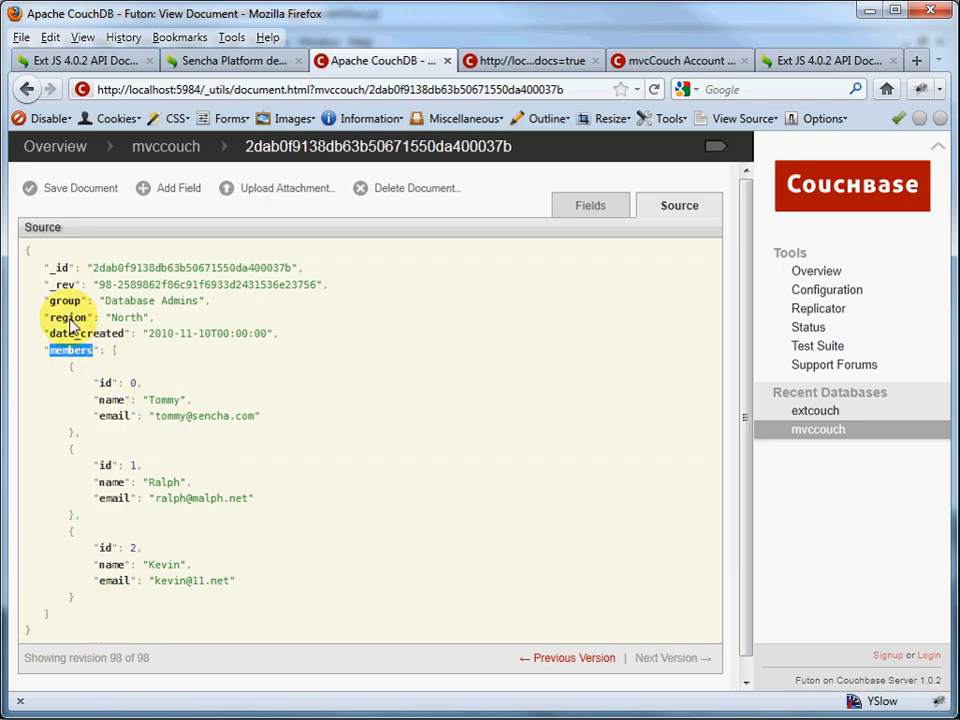
mouse_move(58, 268)
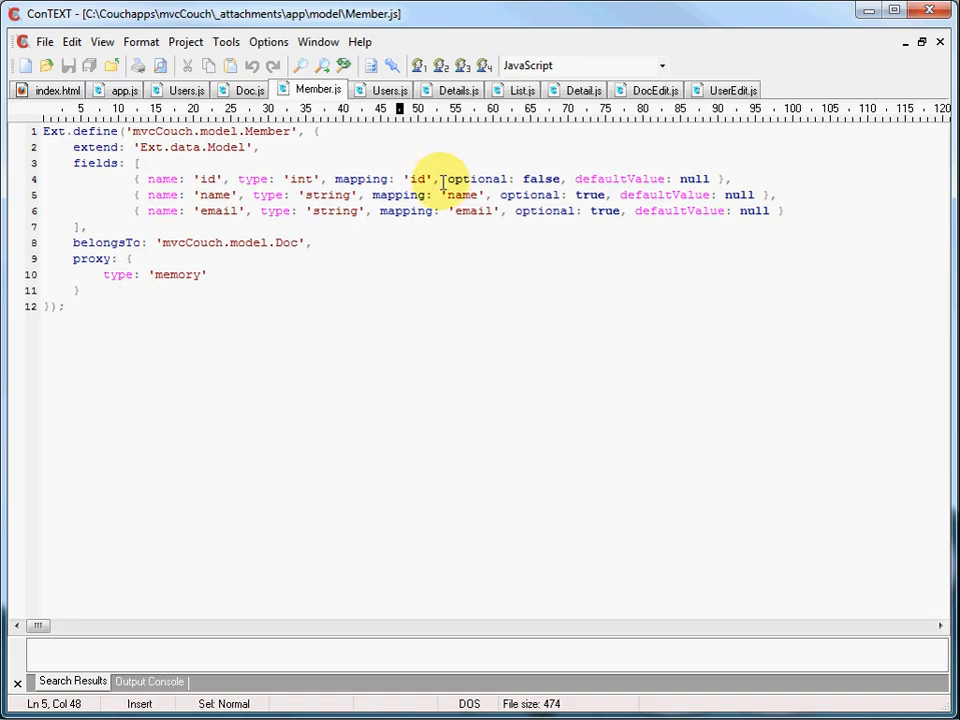
Step: Switch to the Users.js store file with its Doc model, sorters and autoLoad
left_click(388, 90)
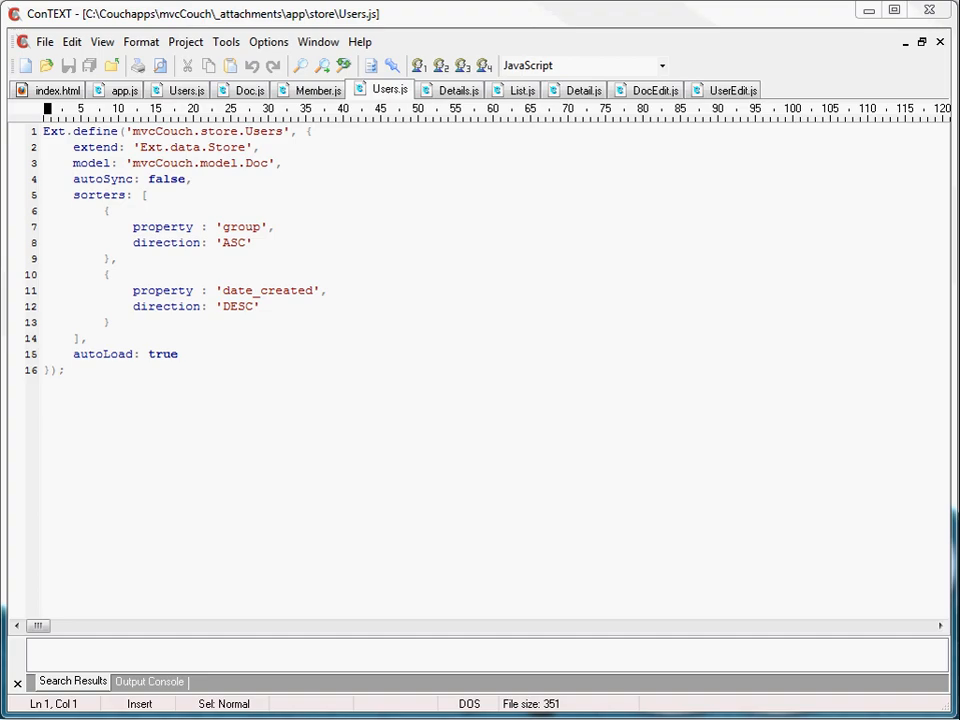
Step: Switch from the Users store to the Details.js store built on the Member model
left_click(456, 88)
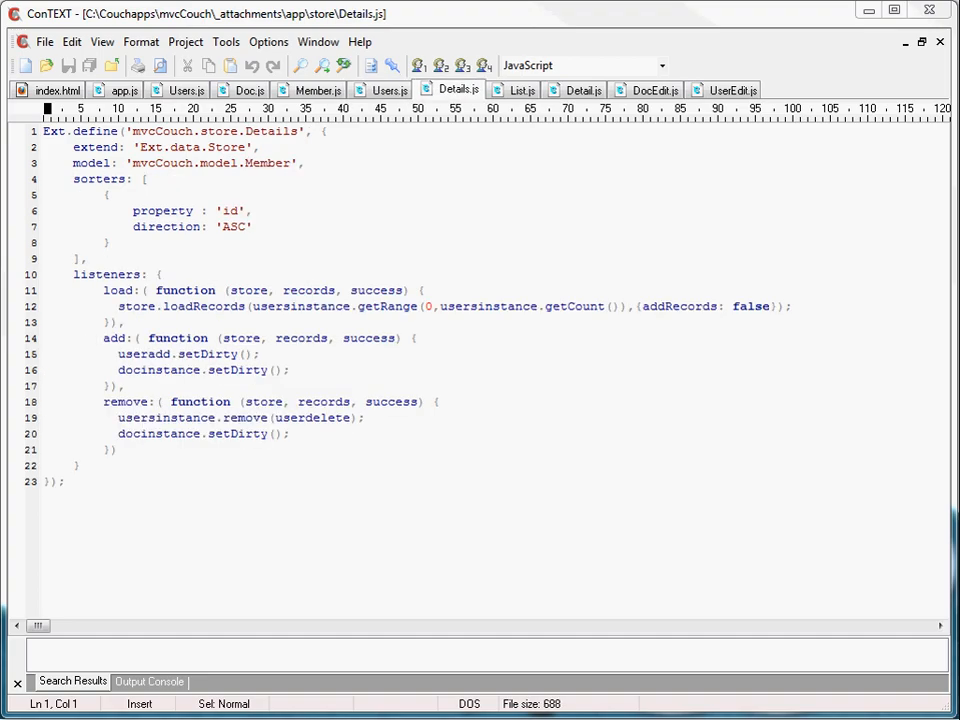